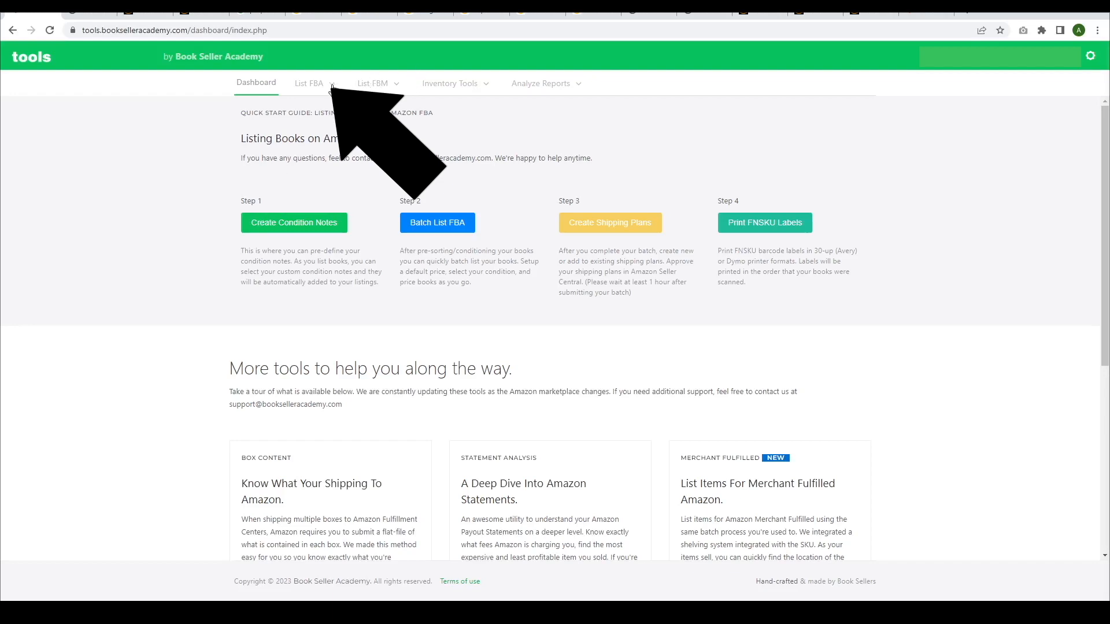
Open STA Sessions (Beta) from the List FBA menu and start a new STA session.
{"action": "left_click", "coordinate": [310, 83]}
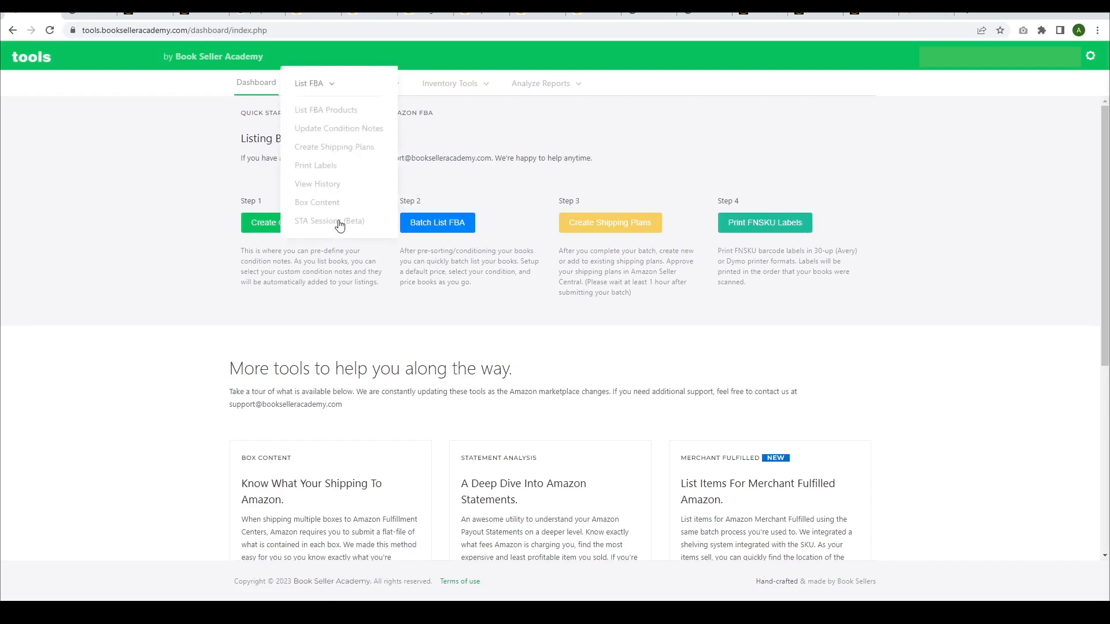
{"action": "left_click", "coordinate": [329, 220]}
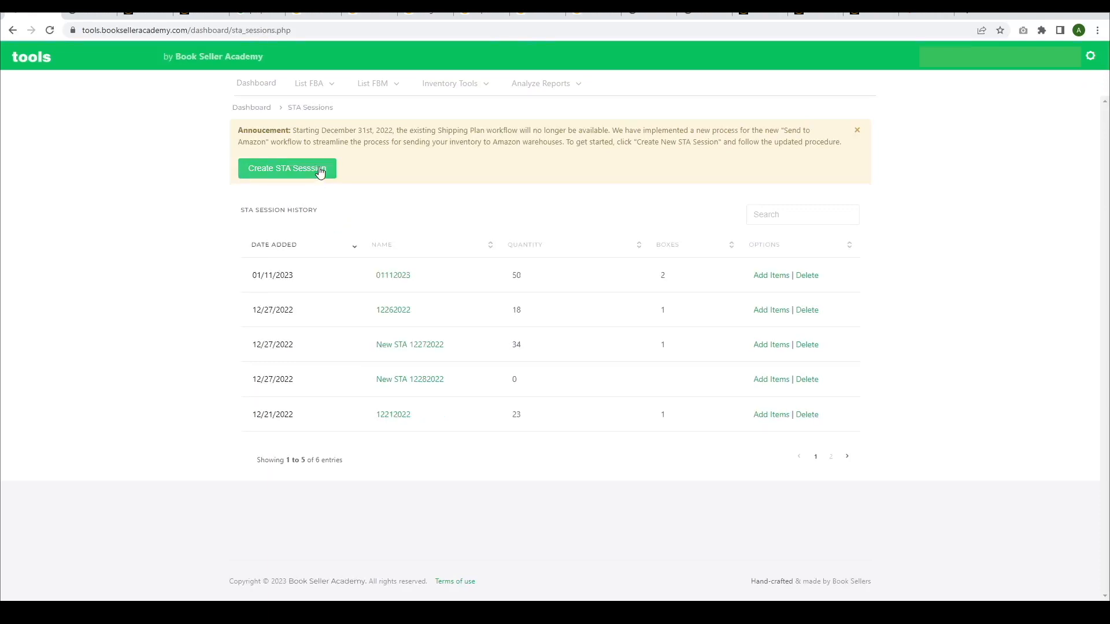
{"action": "left_click", "coordinate": [286, 168]}
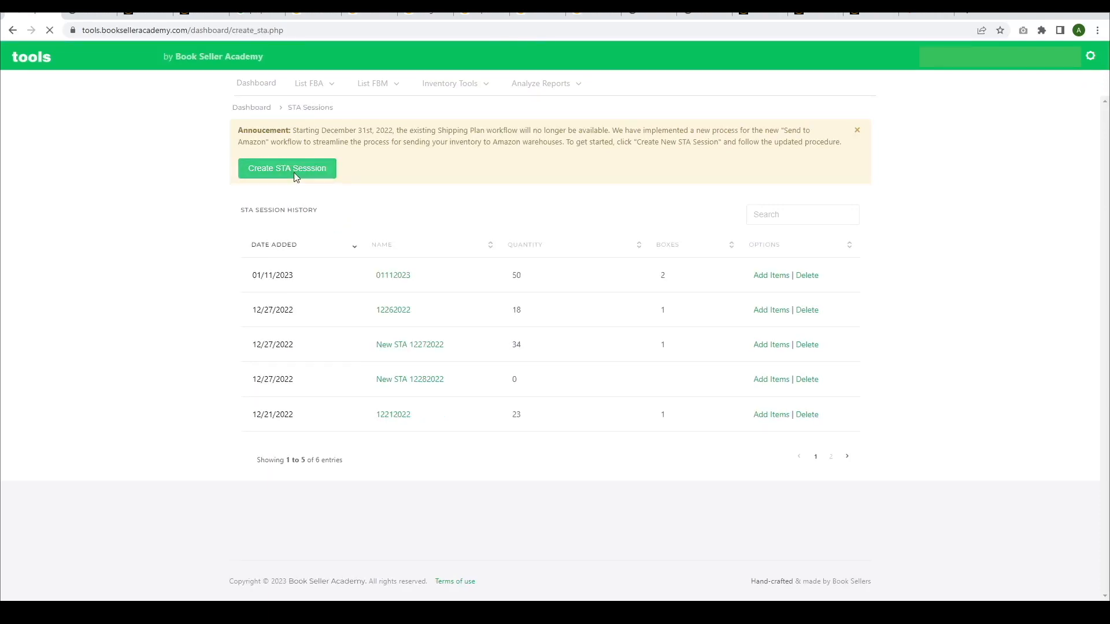
Create the STA session labelled '01122023', opening its empty Box 1 page.
{"action": "left_click", "coordinate": [286, 168]}
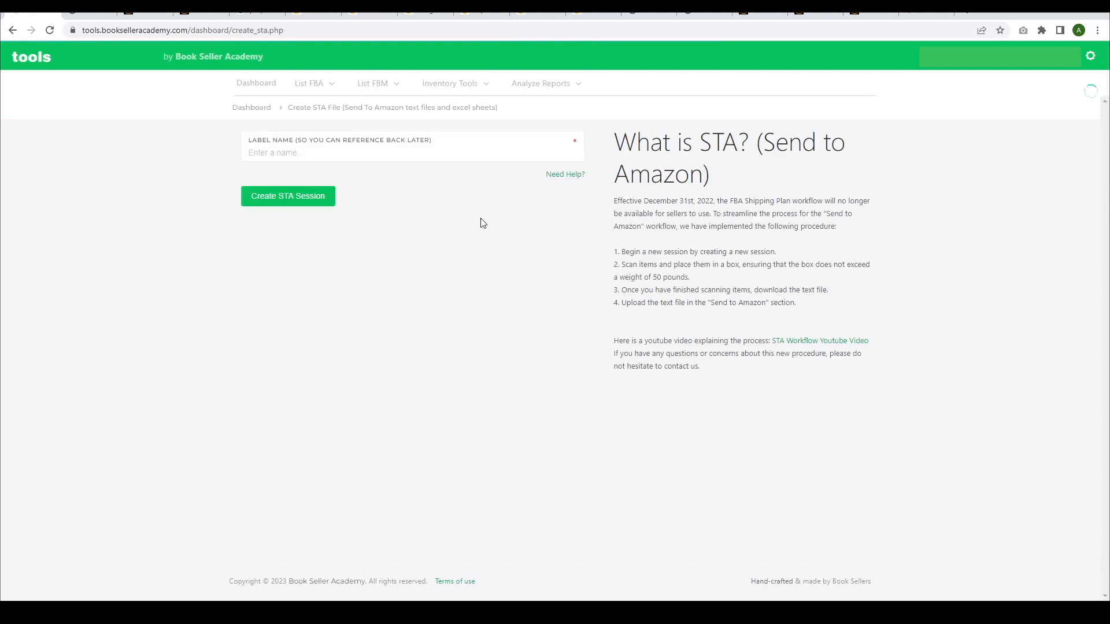
{"action": "type", "text": "0"}
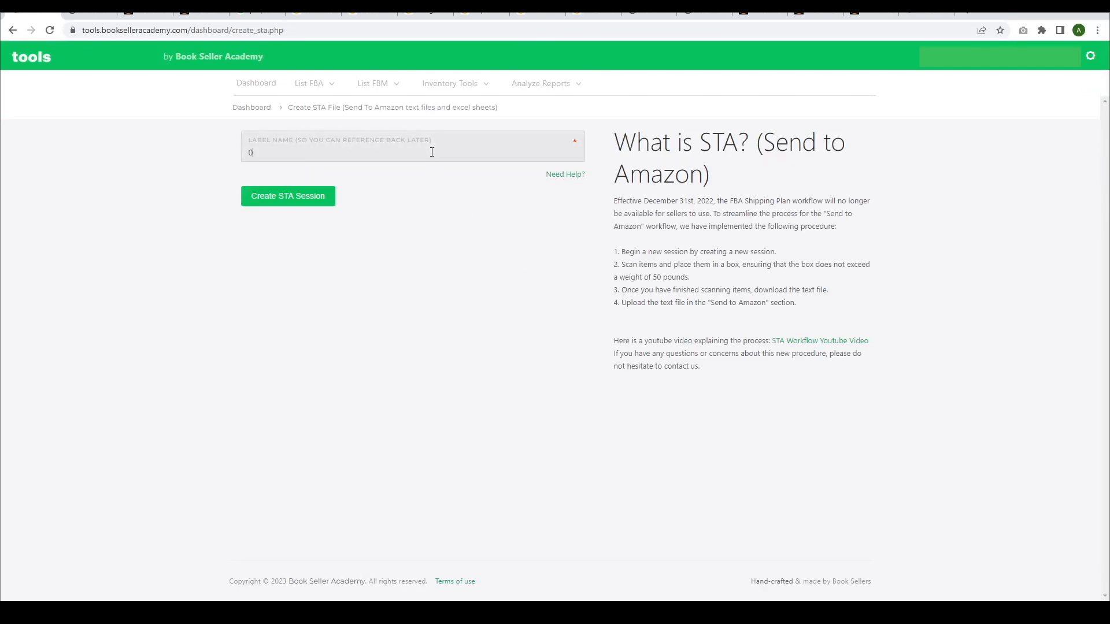
{"action": "type", "text": "111"}
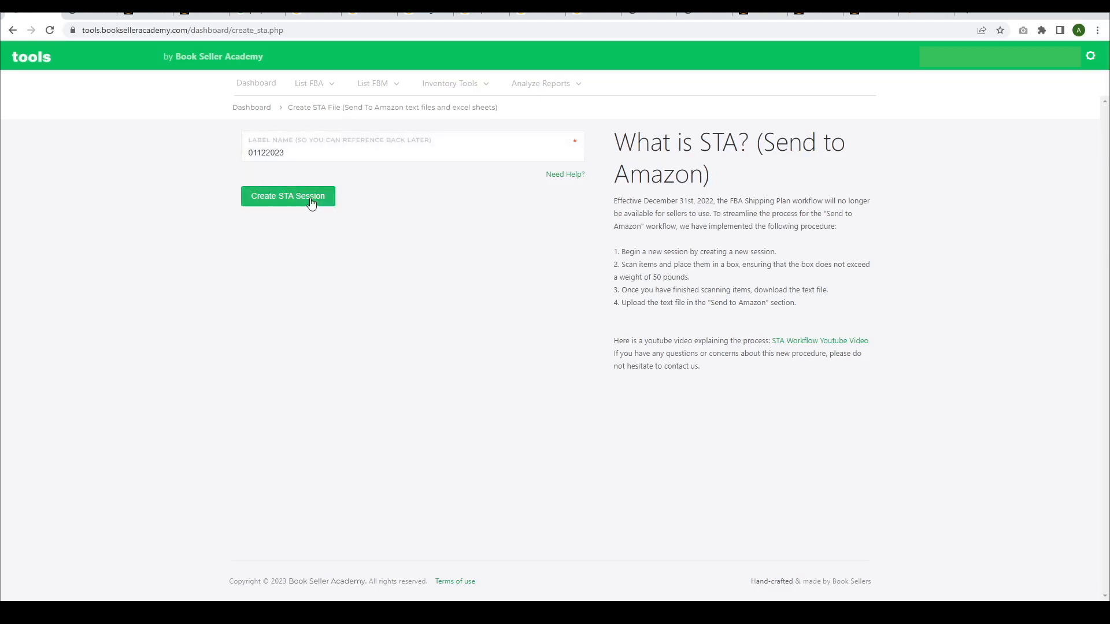
{"action": "left_click", "coordinate": [287, 196]}
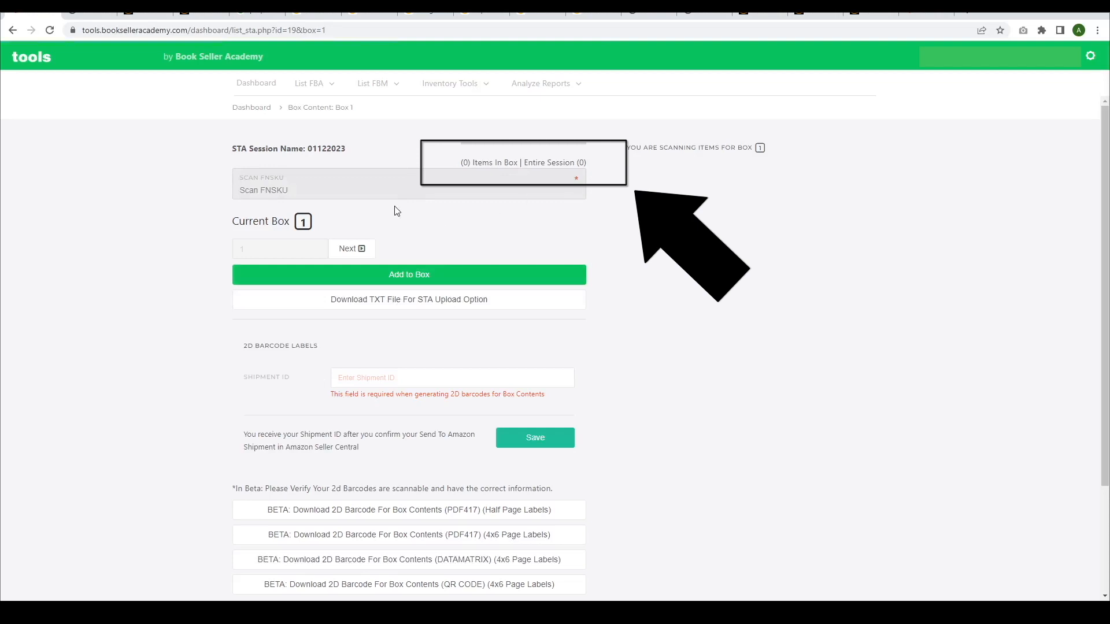
Scan FNSKU X003LUV9ZH and the remaining items until Box 1 holds 20 items.
{"action": "left_click", "coordinate": [311, 190]}
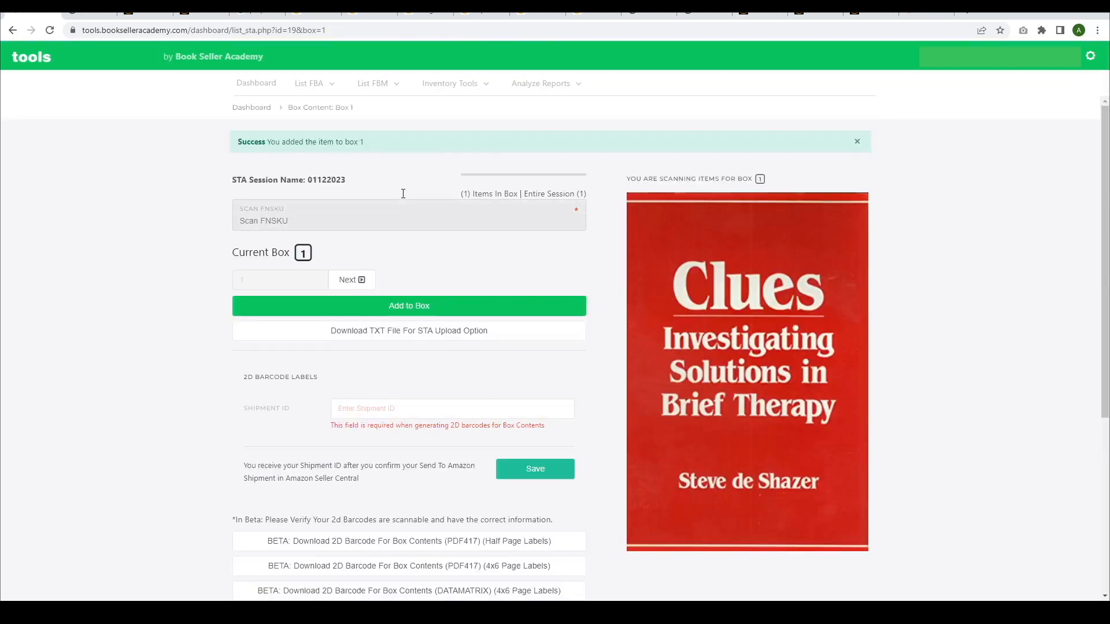
{"action": "type", "text": "x003luv9zh"}
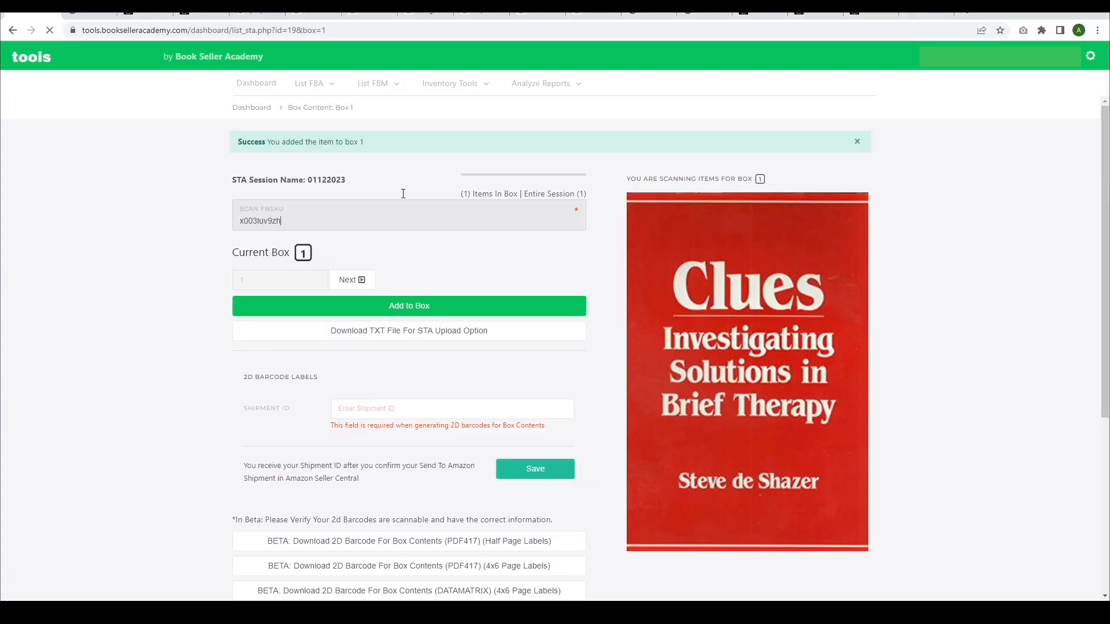
{"action": "left_click", "coordinate": [409, 305]}
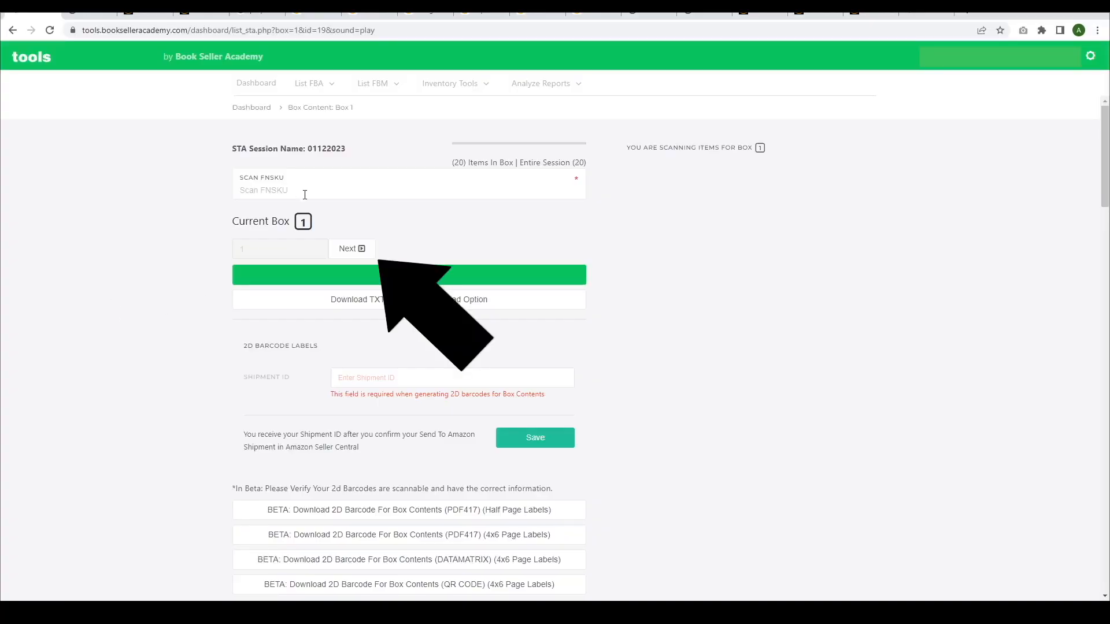
Switch to Box 2 and scan 21 items, bringing the session total to 41.
{"action": "left_click", "coordinate": [352, 248]}
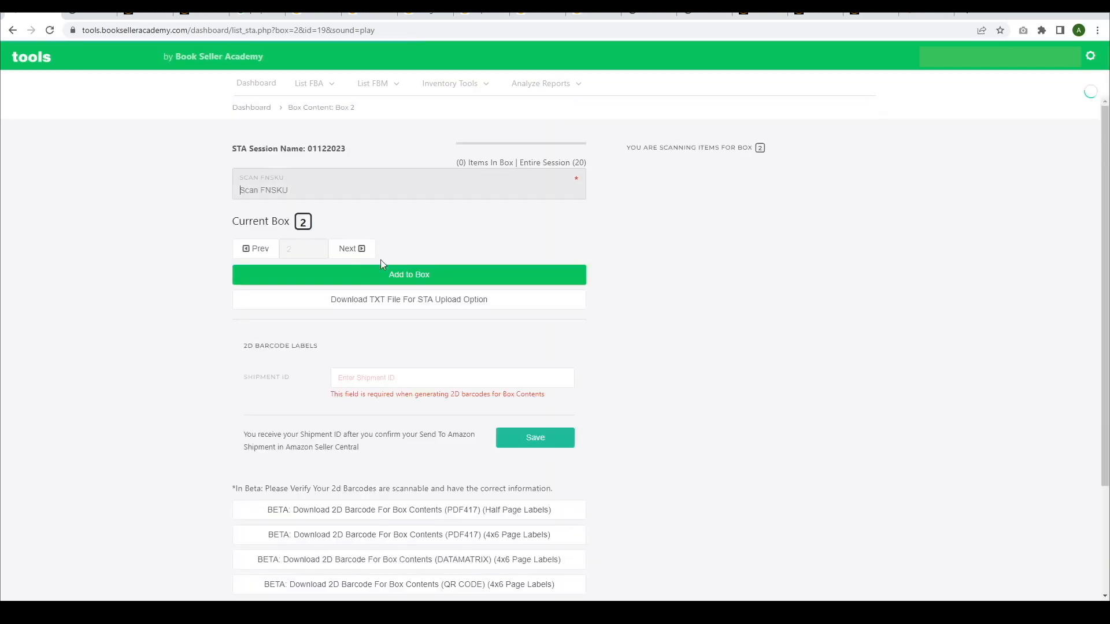
{"action": "mouse_move", "coordinate": [463, 174]}
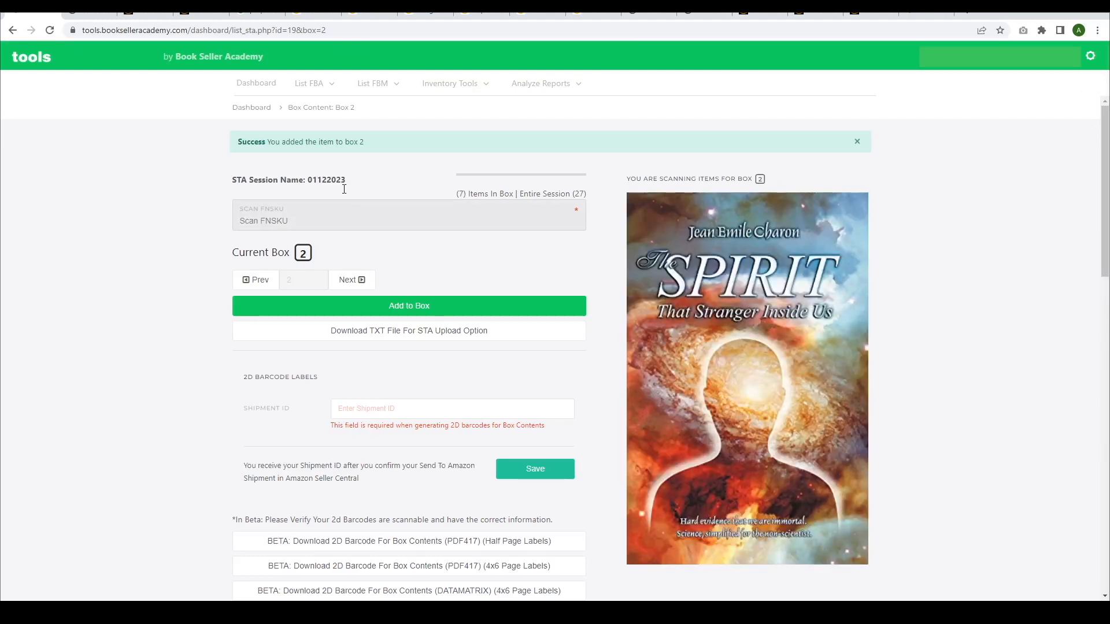
{"action": "left_click", "coordinate": [409, 306]}
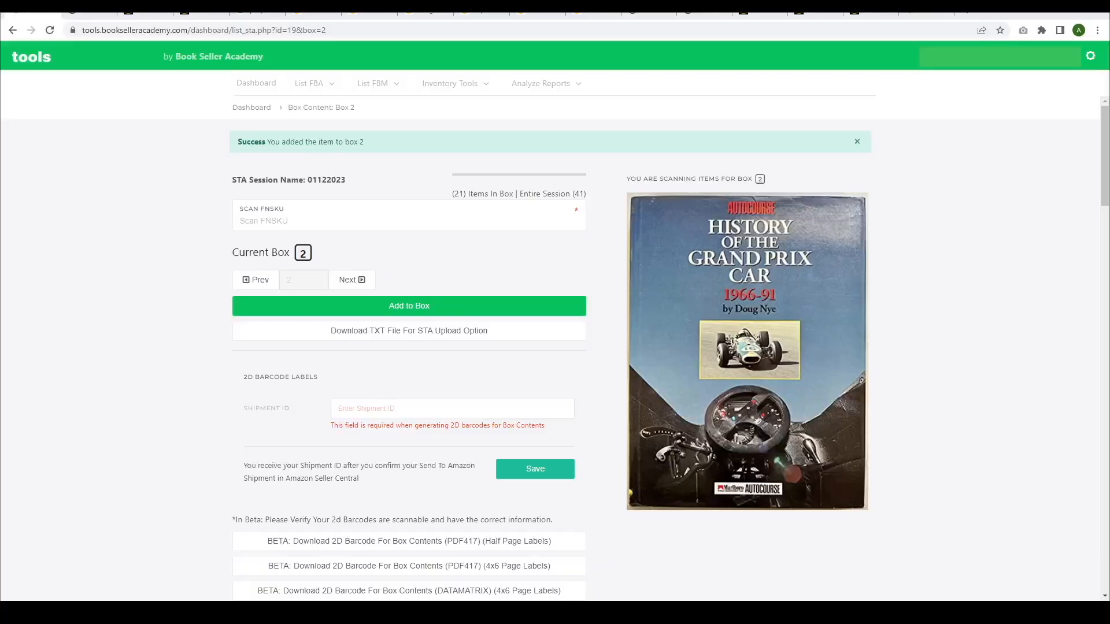
Download the STA upload TXT file (upload-sta-19.txt) for the session.
{"action": "scroll", "scroll_direction": "down", "scroll_amount": 3}
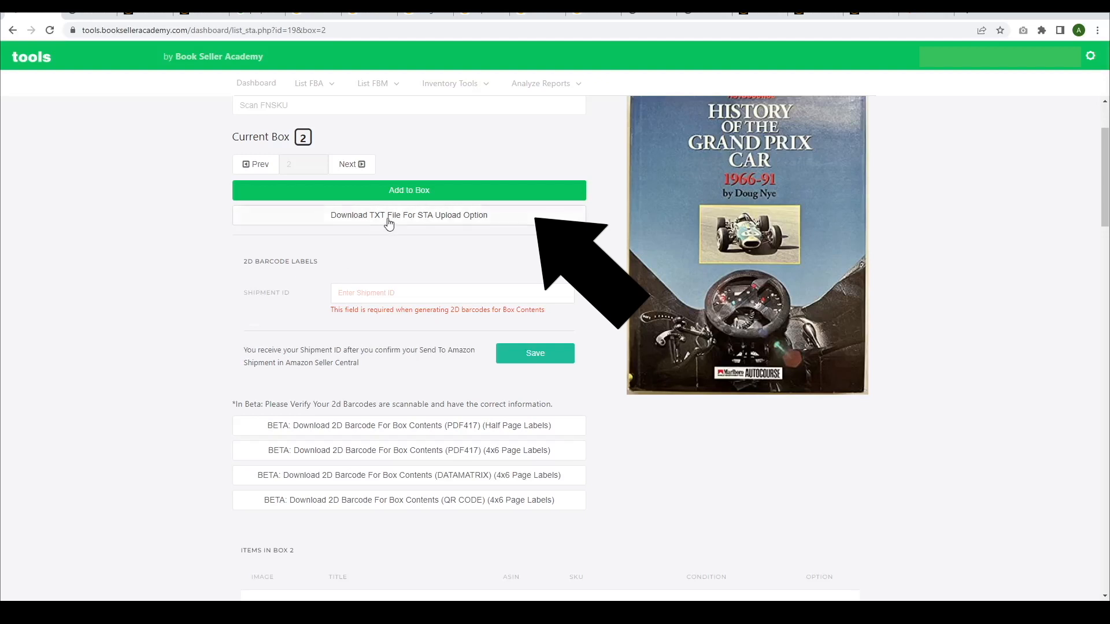
{"action": "left_click", "coordinate": [388, 215]}
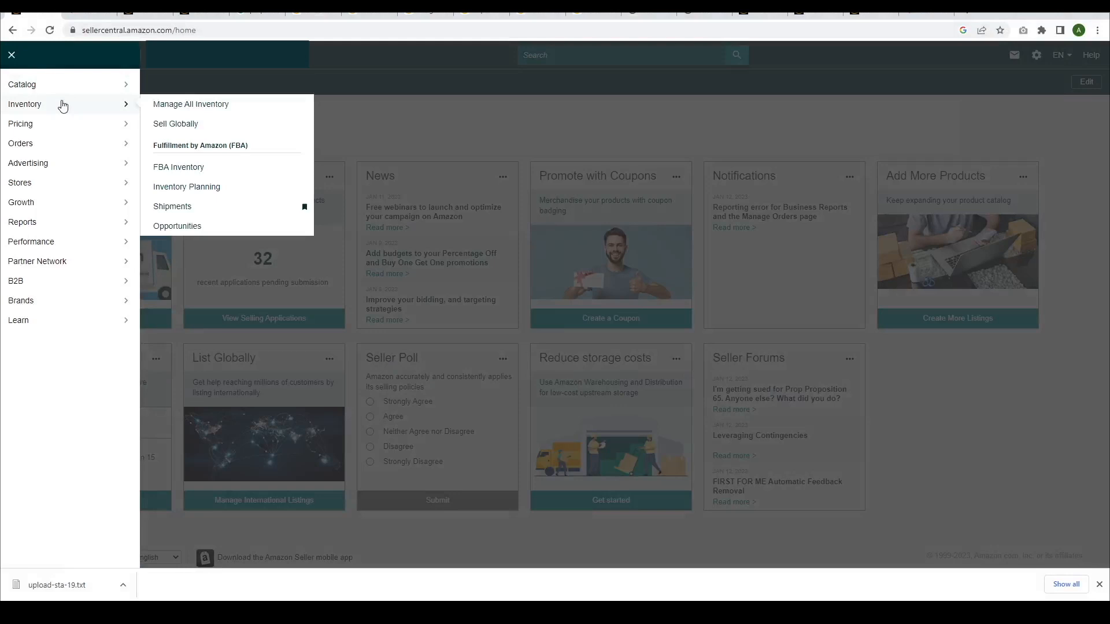
{"action": "mouse_move", "coordinate": [88, 107]}
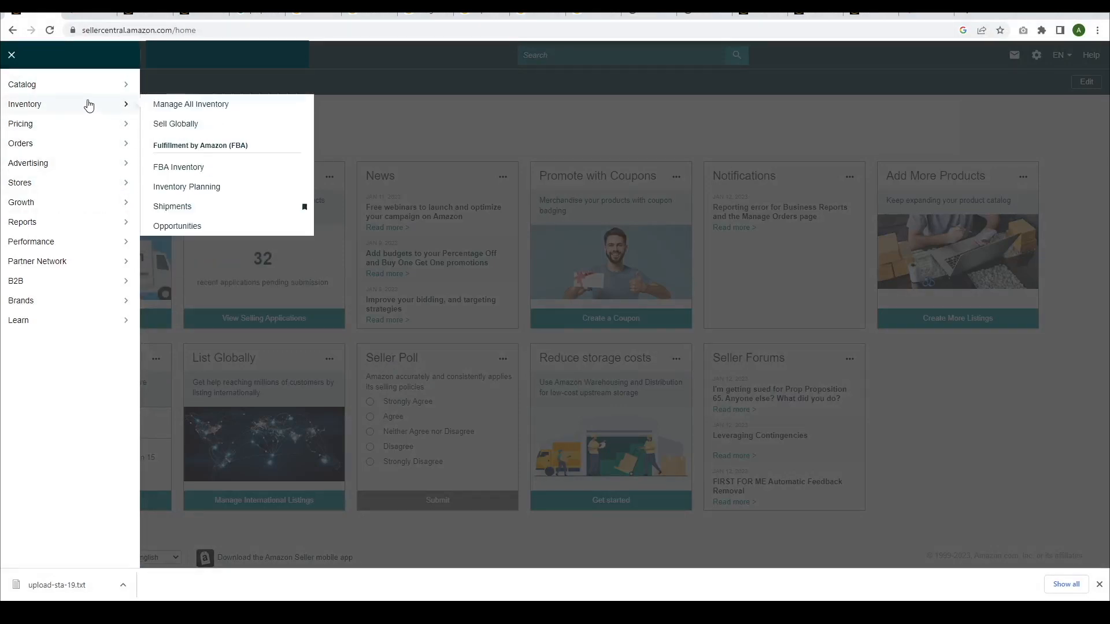
{"action": "mouse_move", "coordinate": [190, 217]}
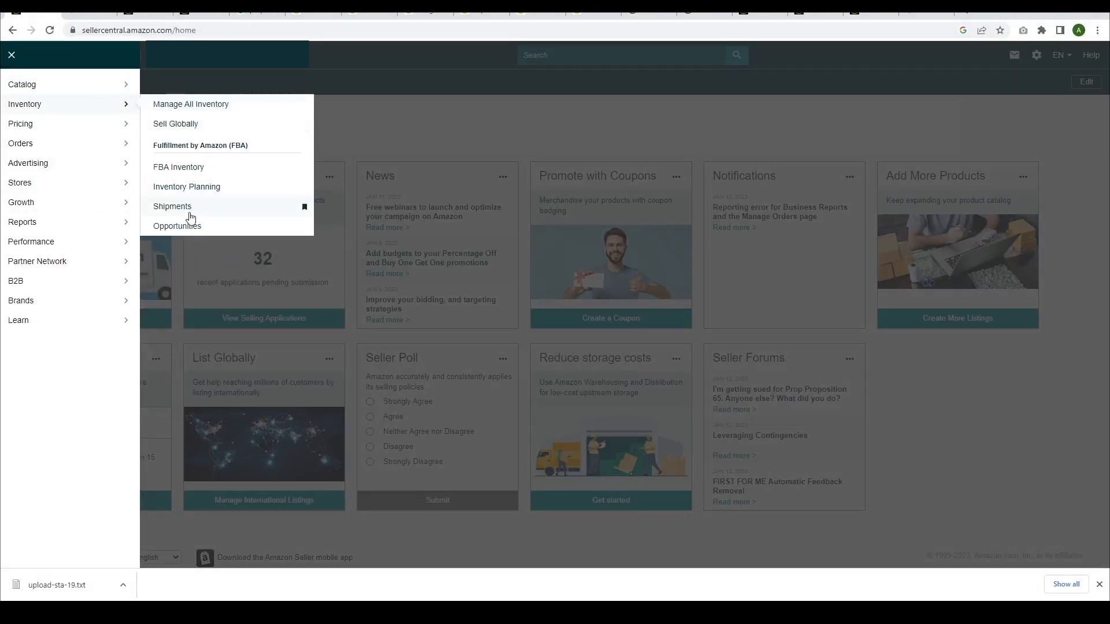
Go to Inventory > Shipments and choose Send to Amazon from the Shipments dropdown.
{"action": "left_click", "coordinate": [172, 206]}
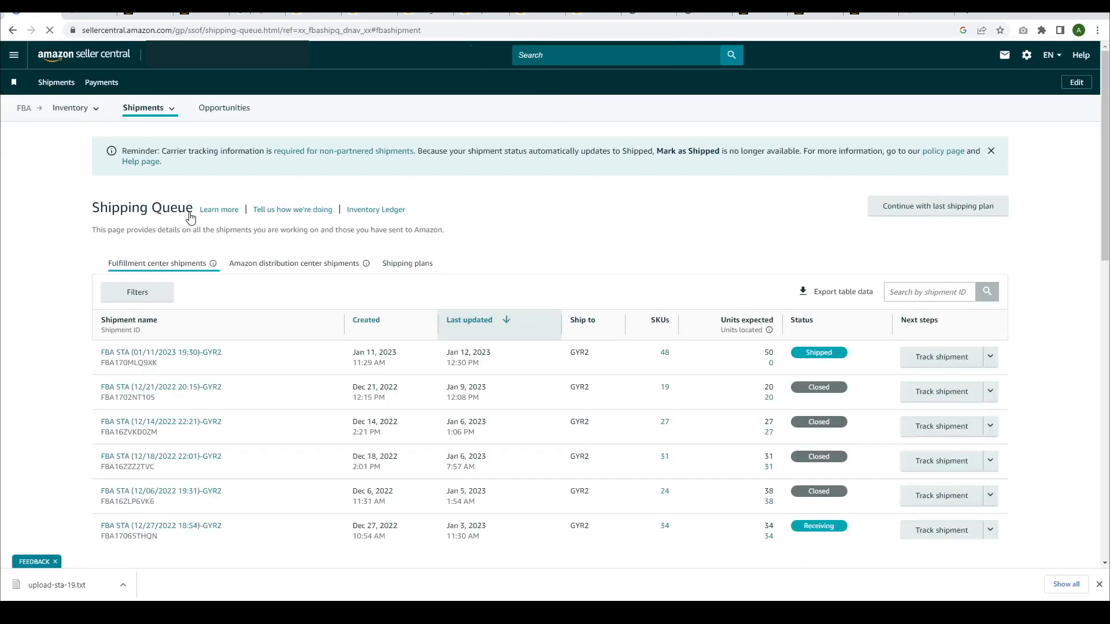
{"action": "left_click", "coordinate": [143, 108]}
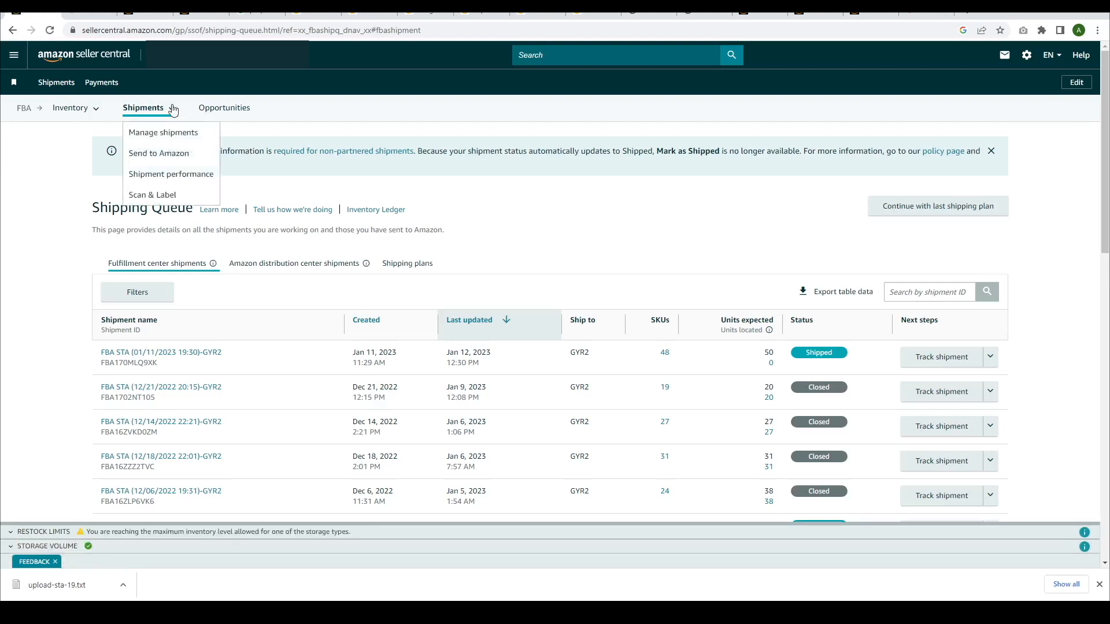
{"action": "mouse_move", "coordinate": [175, 156]}
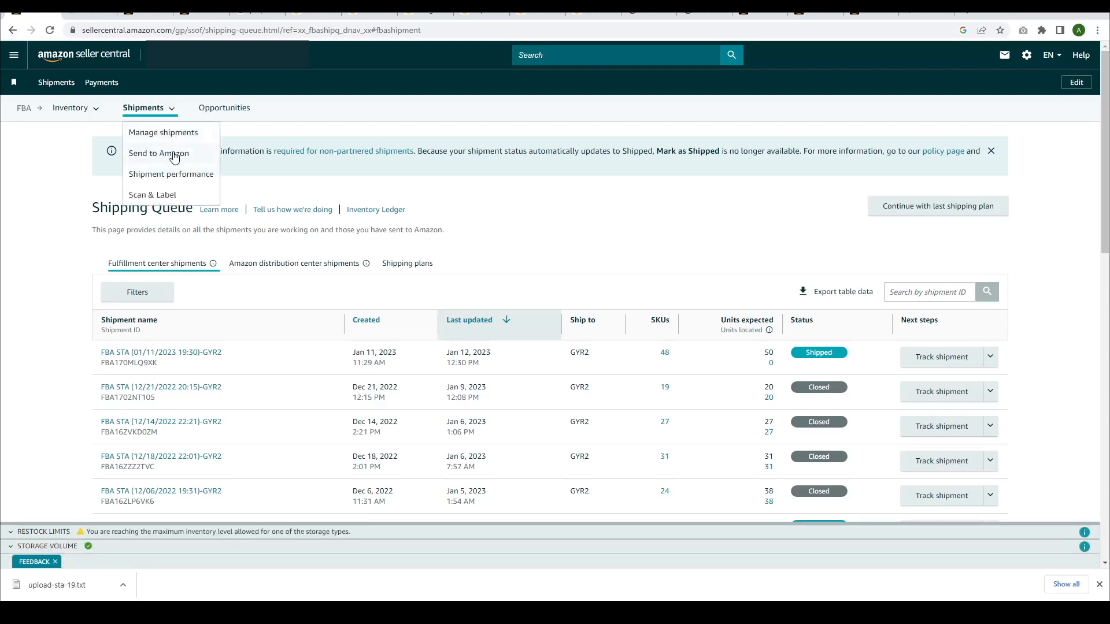
{"action": "left_click", "coordinate": [158, 154]}
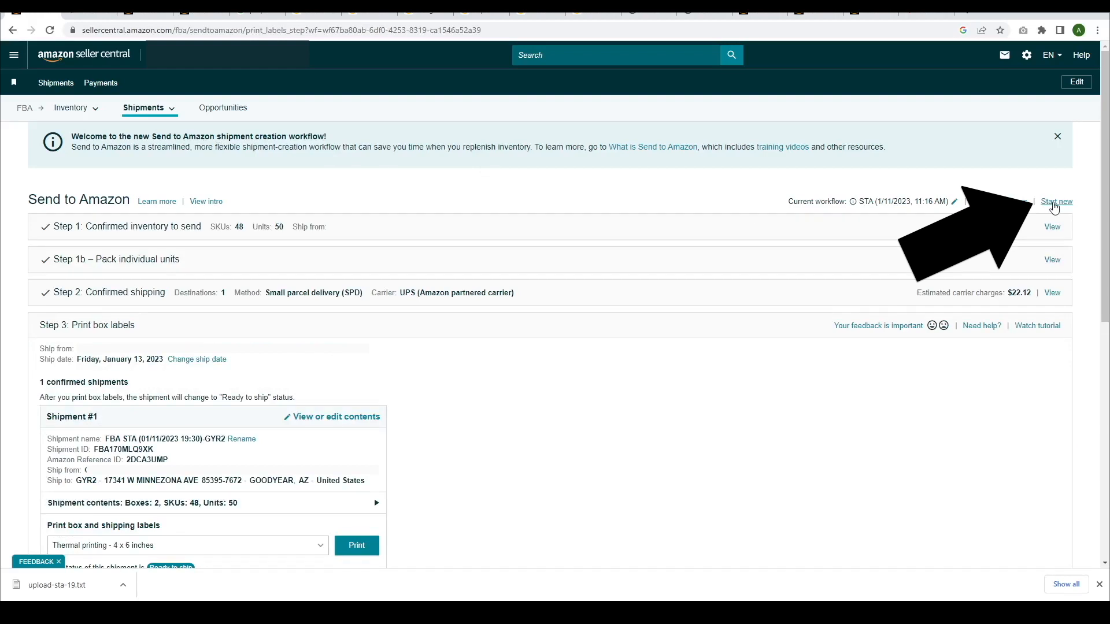
Start a new Send to Amazon workflow with File upload as the SKU selection method.
{"action": "left_click", "coordinate": [1056, 202]}
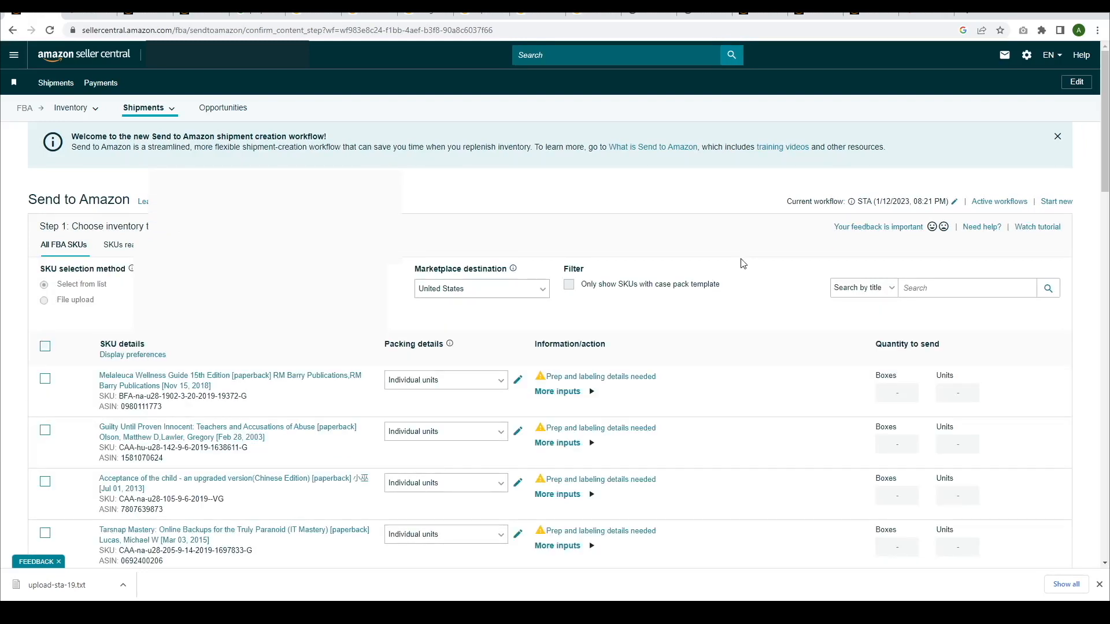
{"action": "left_click", "coordinate": [44, 284]}
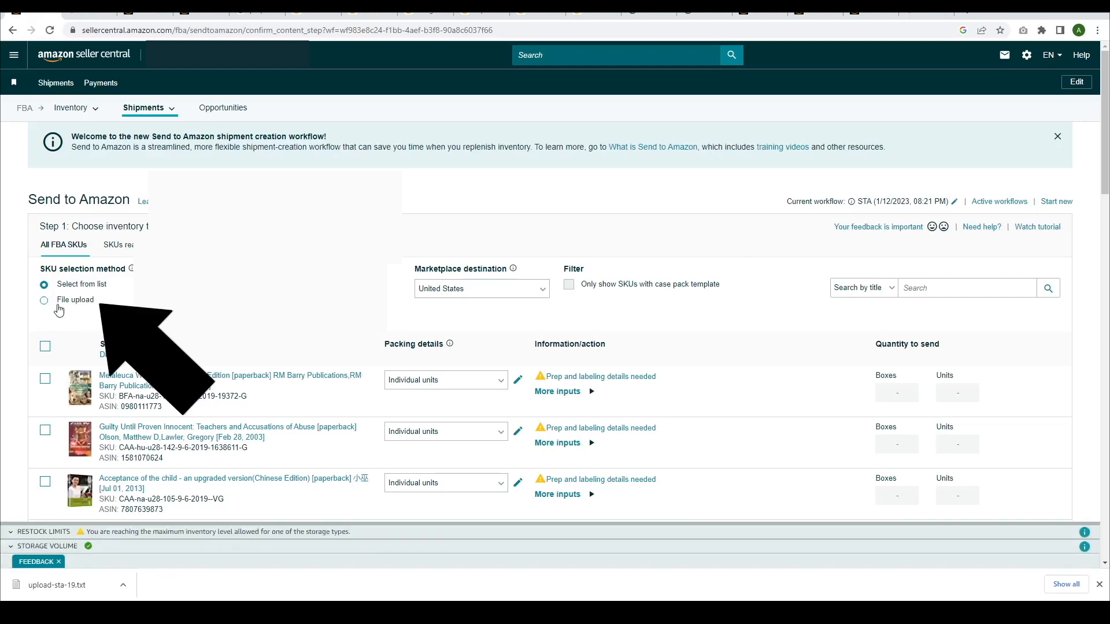
{"action": "left_click", "coordinate": [44, 300]}
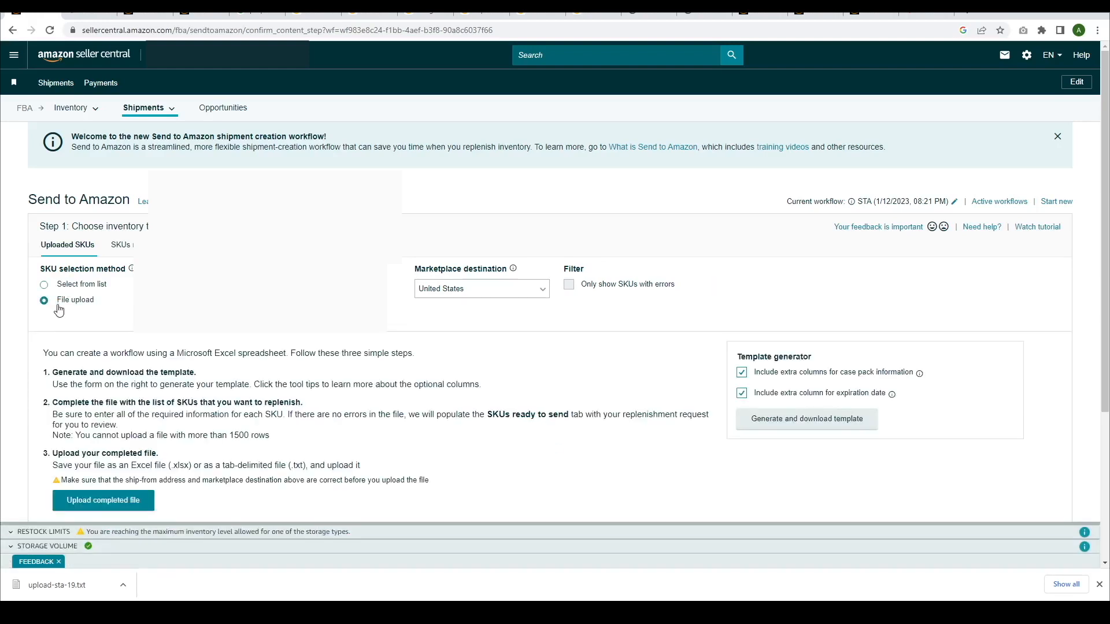
{"action": "scroll", "scroll_direction": "down", "scroll_amount": 3}
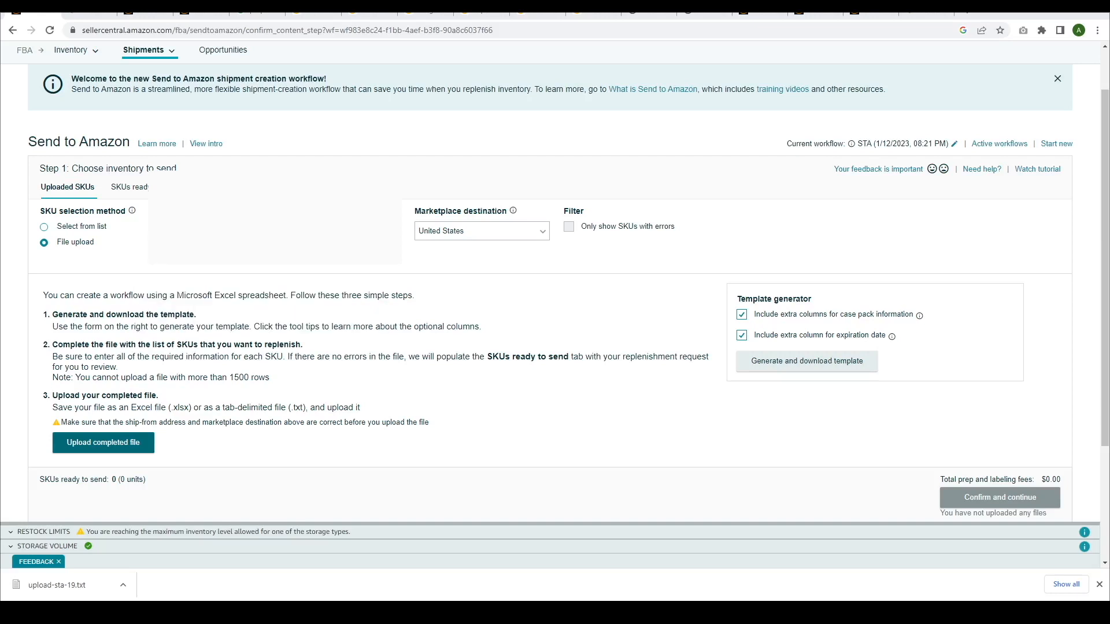
Upload the completed SKU file and select all 25 listed SKUs.
{"action": "left_click", "coordinate": [103, 443]}
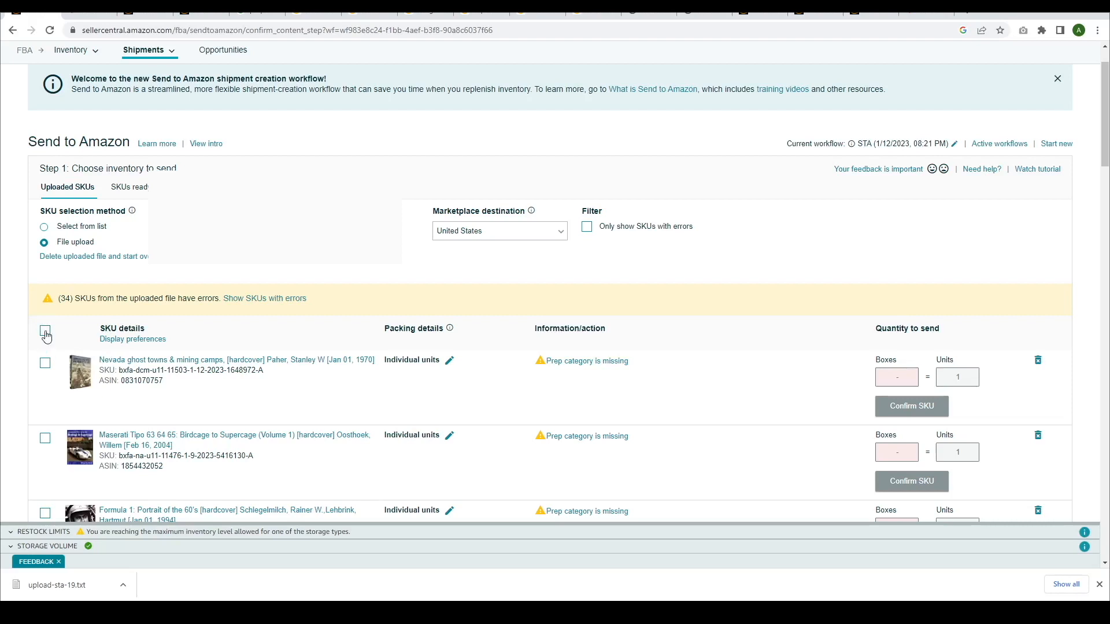
{"action": "left_click", "coordinate": [45, 334]}
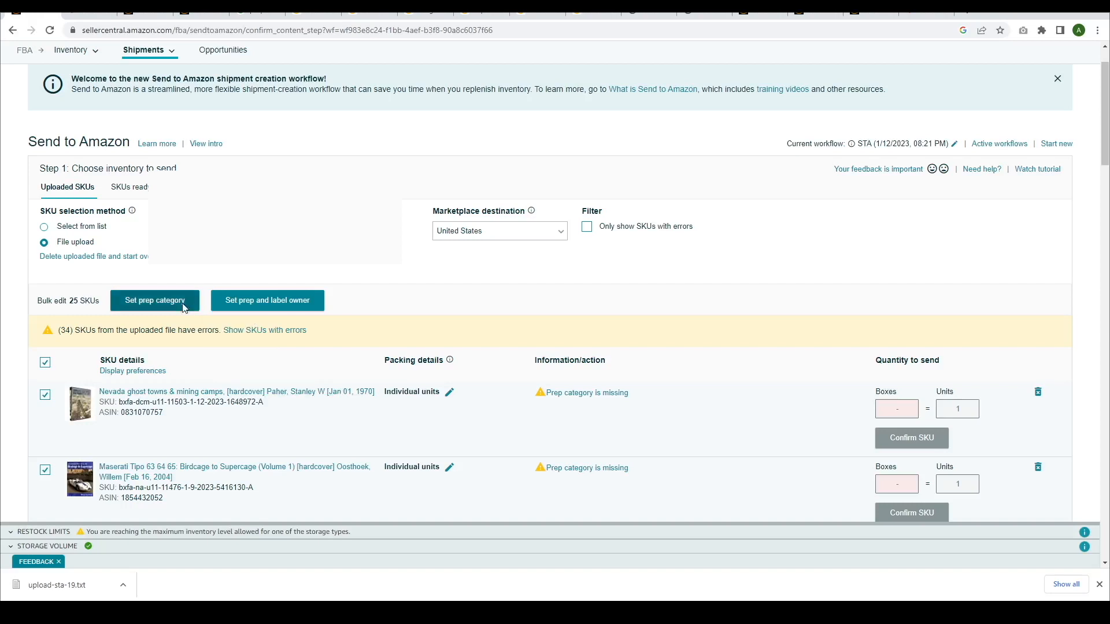
Bulk-apply the 'No prep needed' prep category to the 25 selected SKUs.
{"action": "left_click", "coordinate": [154, 300]}
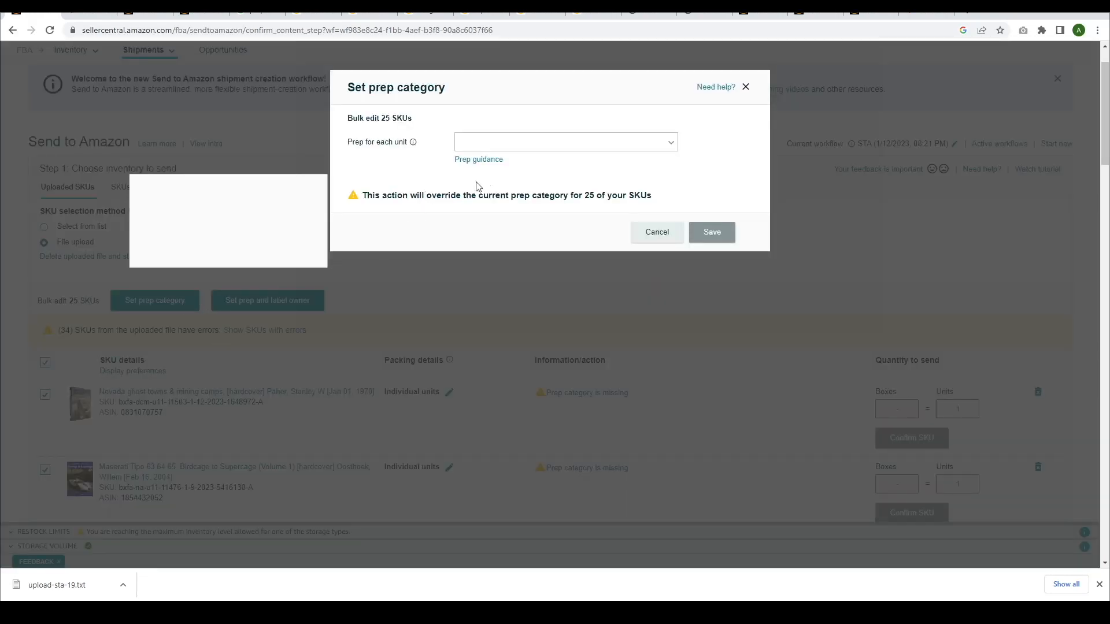
{"action": "left_click", "coordinate": [565, 142]}
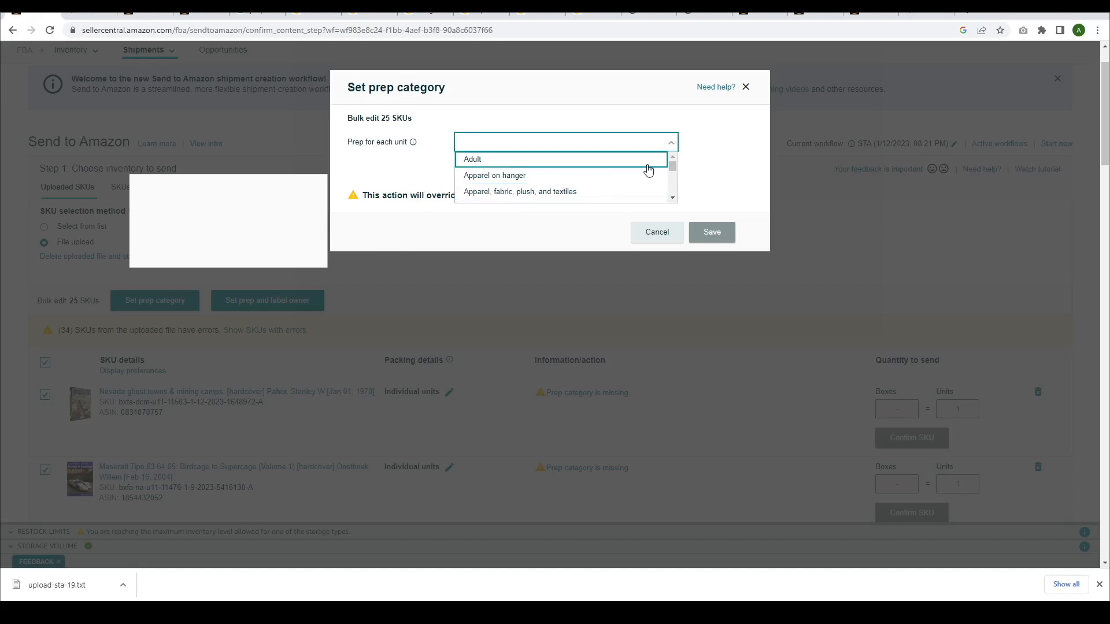
{"action": "scroll", "scroll_direction": "down", "scroll_amount": 3}
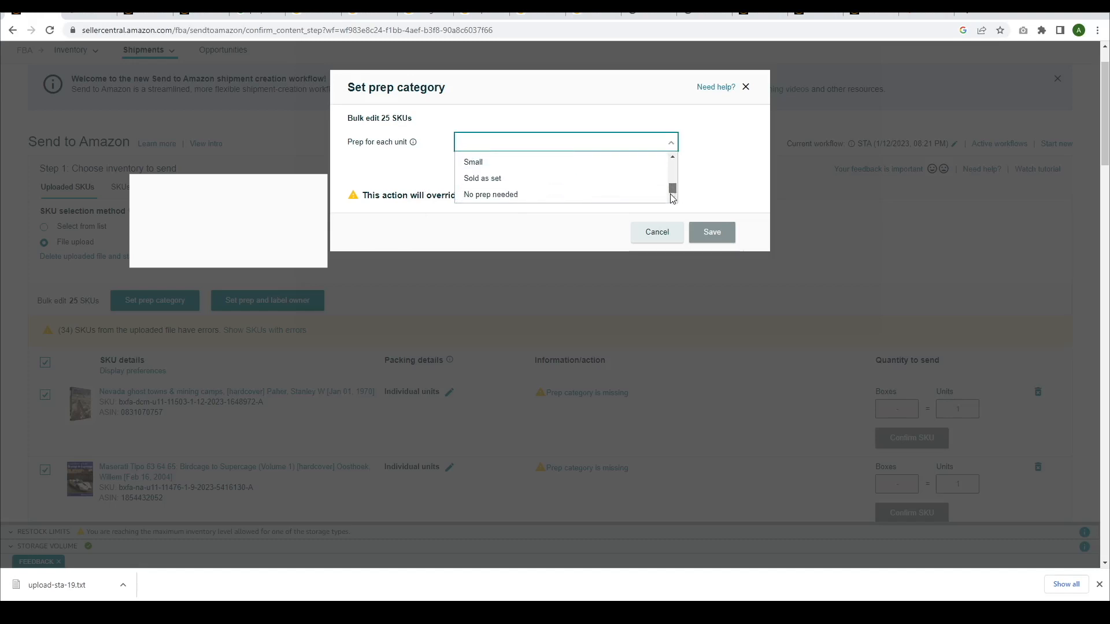
{"action": "left_click", "coordinate": [490, 194]}
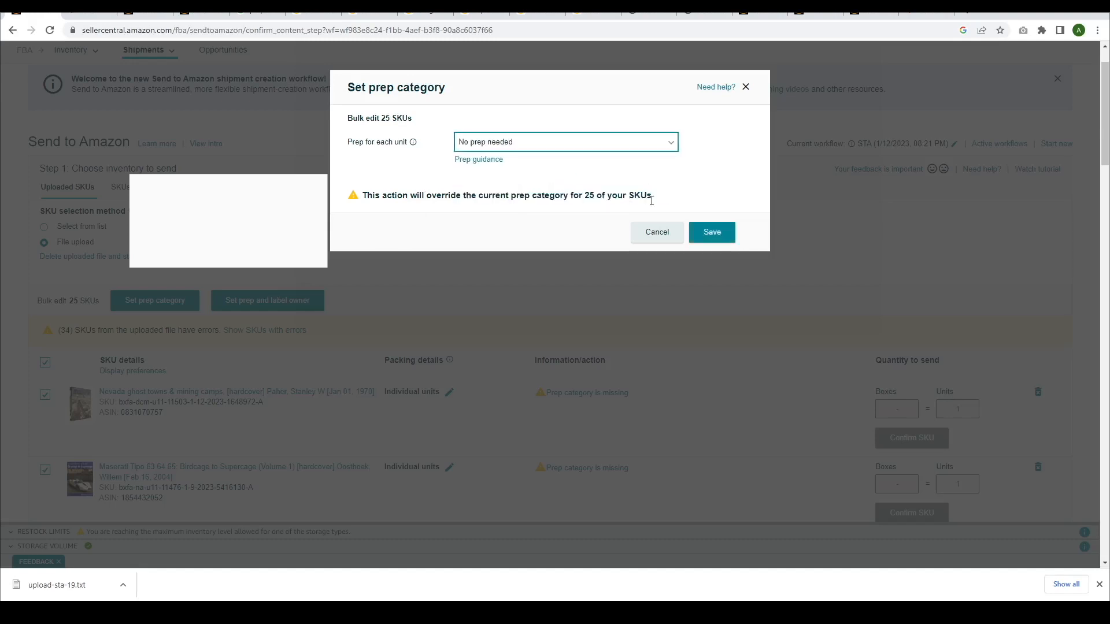
{"action": "left_click", "coordinate": [712, 232]}
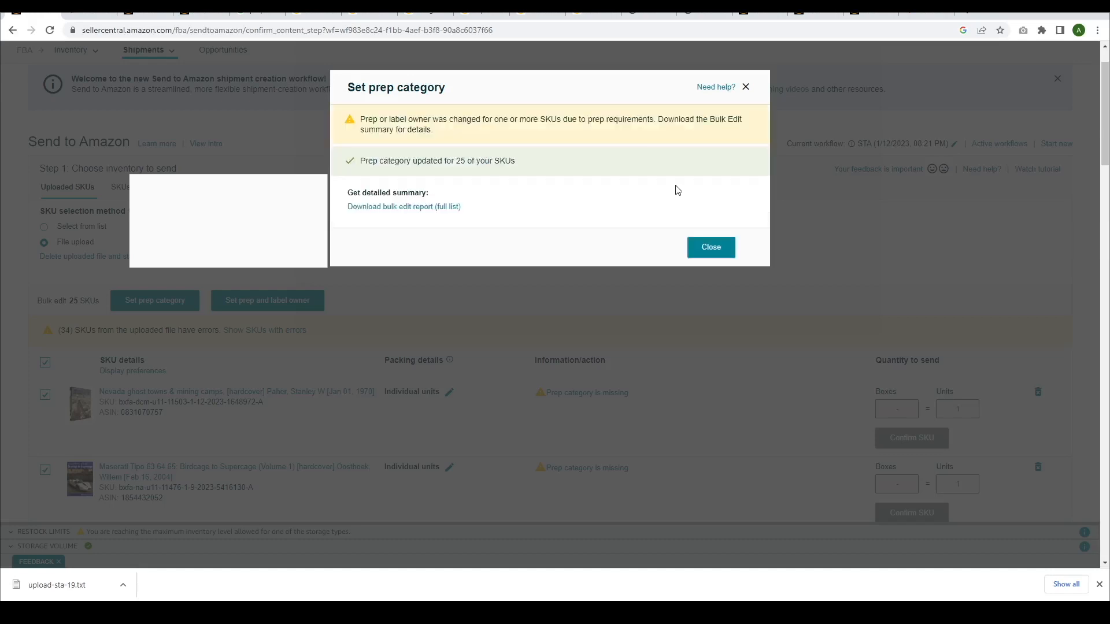
{"action": "mouse_move", "coordinate": [711, 250]}
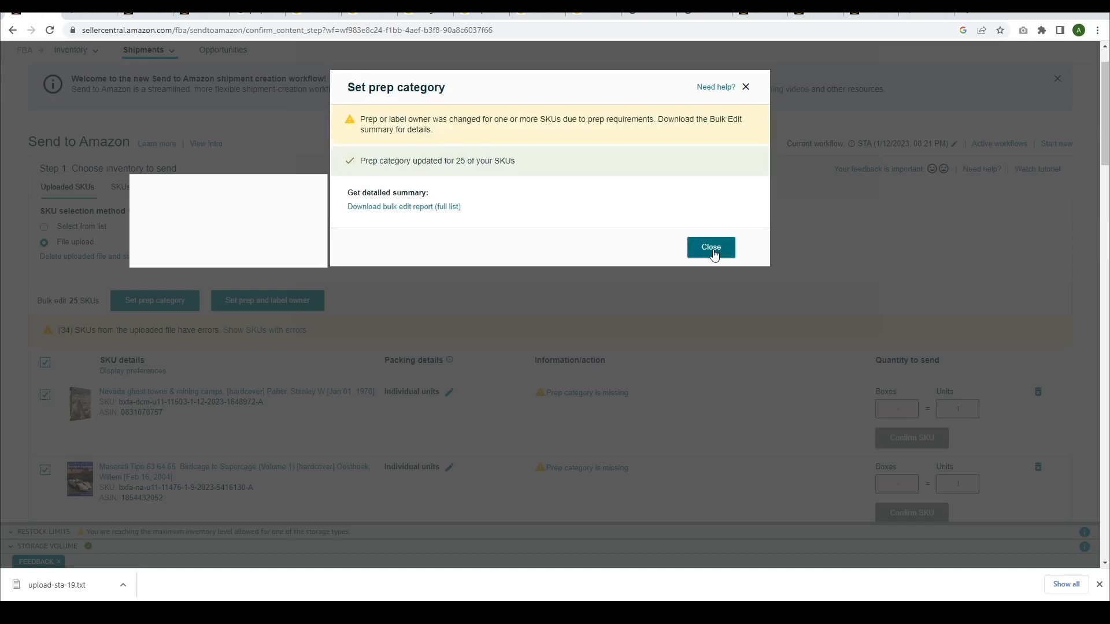
{"action": "left_click", "coordinate": [711, 248]}
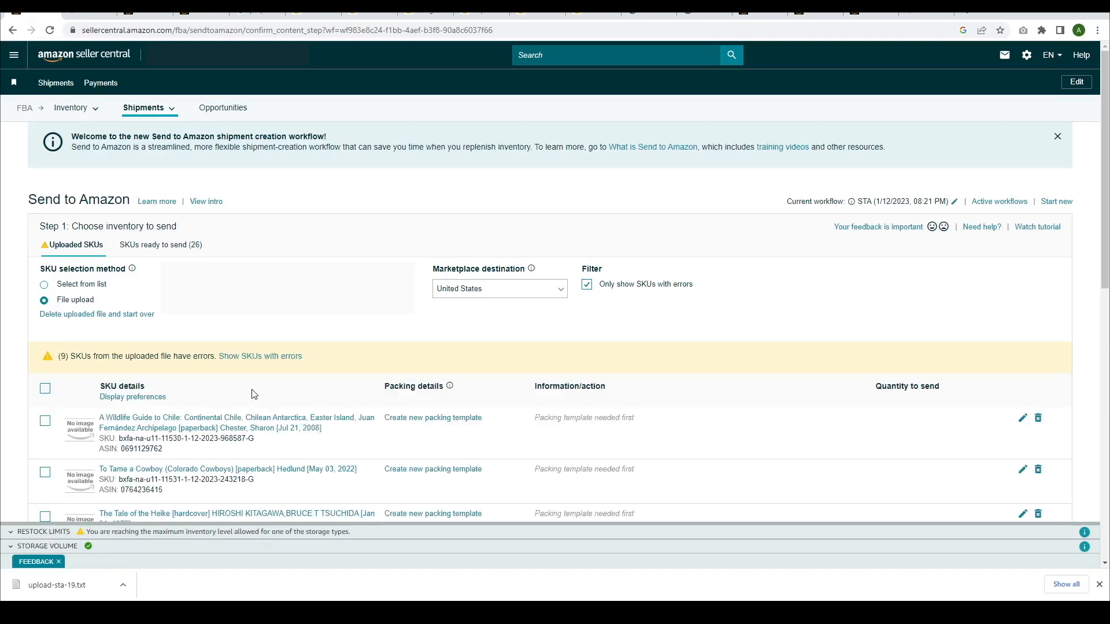
Select the 9 error SKUs and save their prep category, leaving 35 SKUs ready.
{"action": "left_click", "coordinate": [433, 417]}
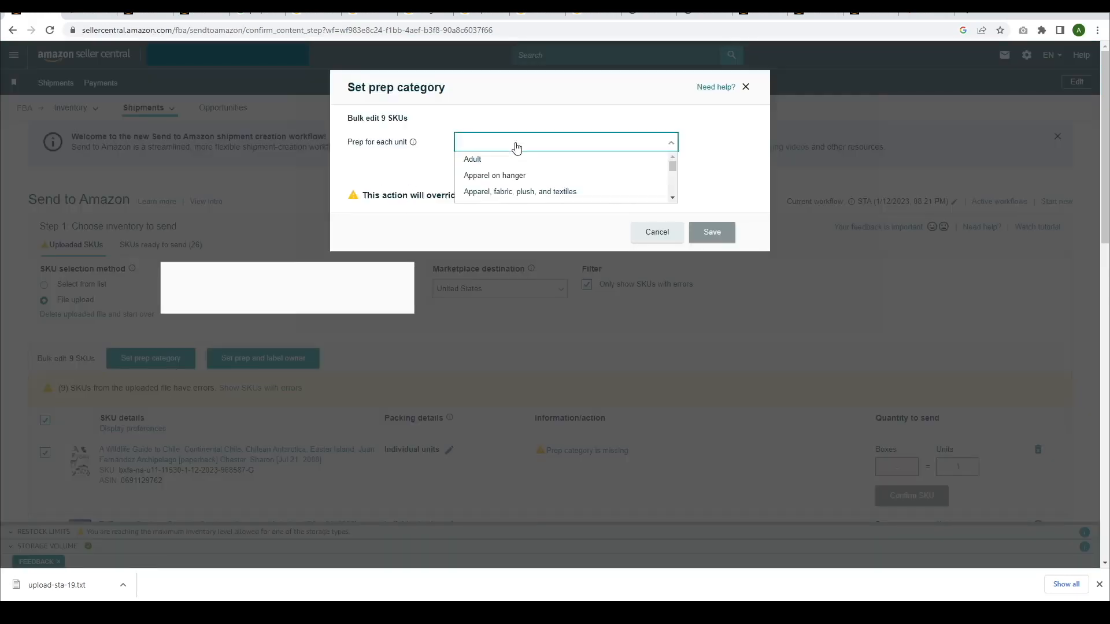
{"action": "left_click", "coordinate": [712, 232]}
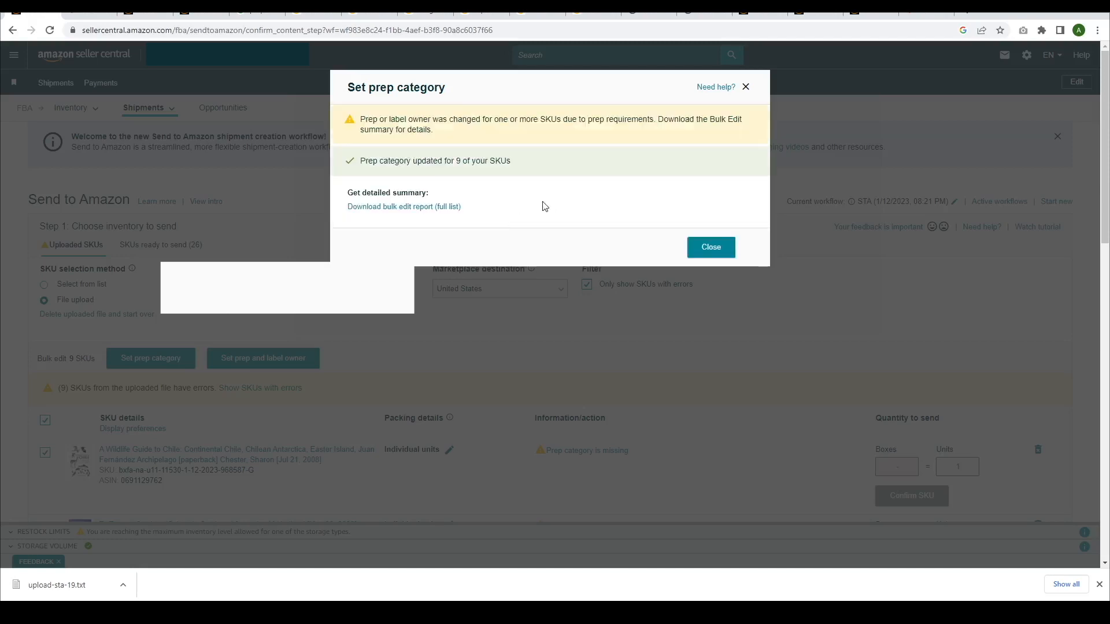
{"action": "left_click", "coordinate": [711, 246]}
{"action": "type", "text": "spi"}
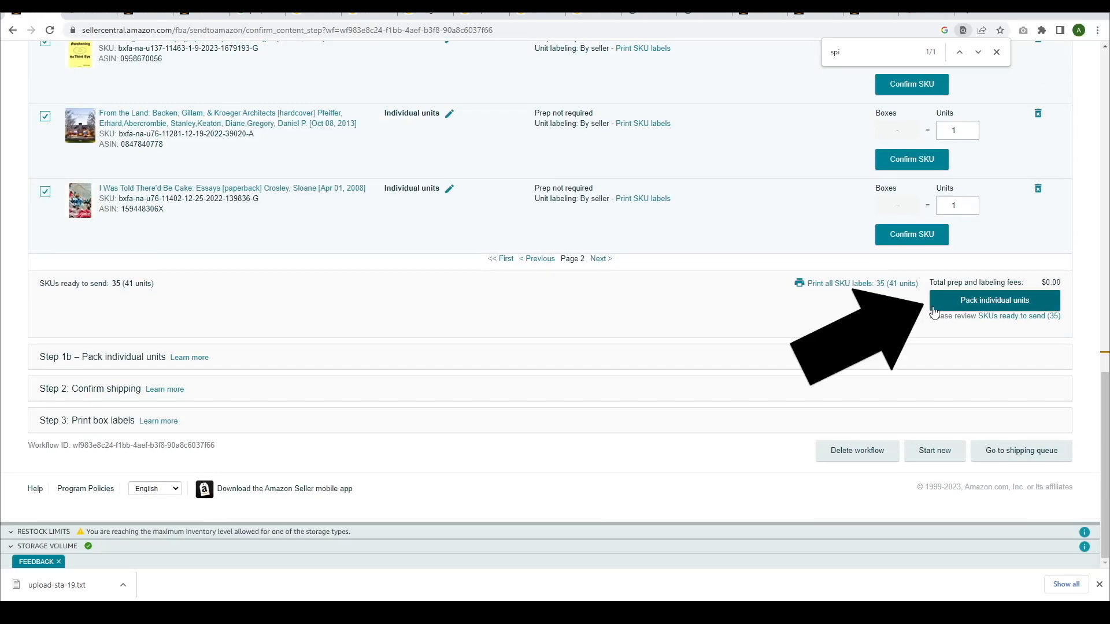
Pack individual units into multiple boxes, enter 2 boxes, and choose 2D barcodes for box contents.
{"action": "left_click", "coordinate": [994, 300]}
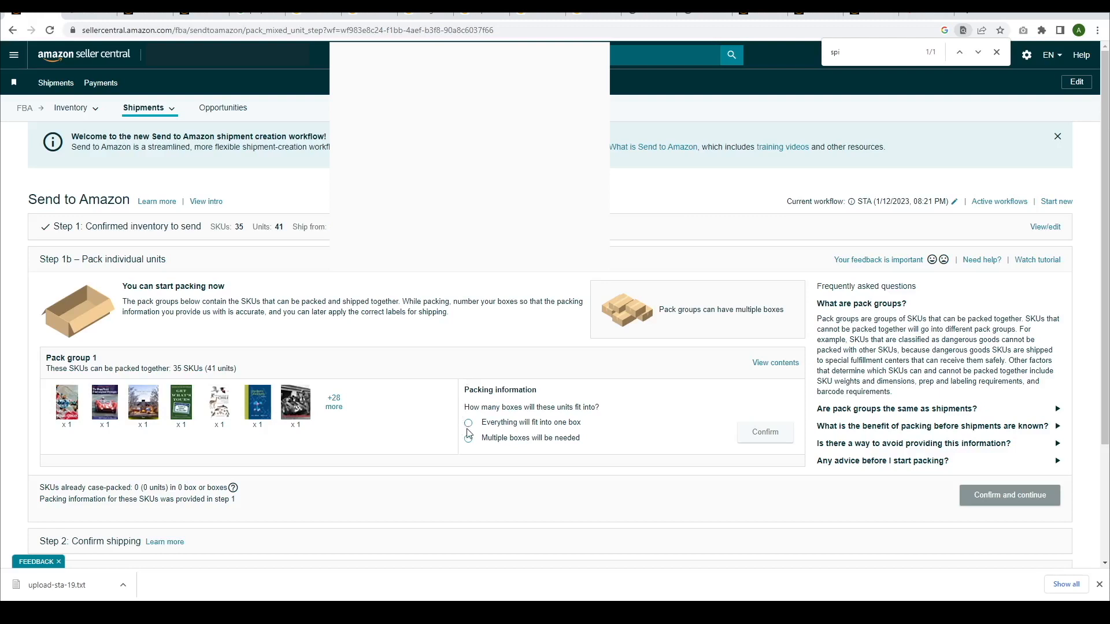
{"action": "left_click", "coordinate": [468, 438]}
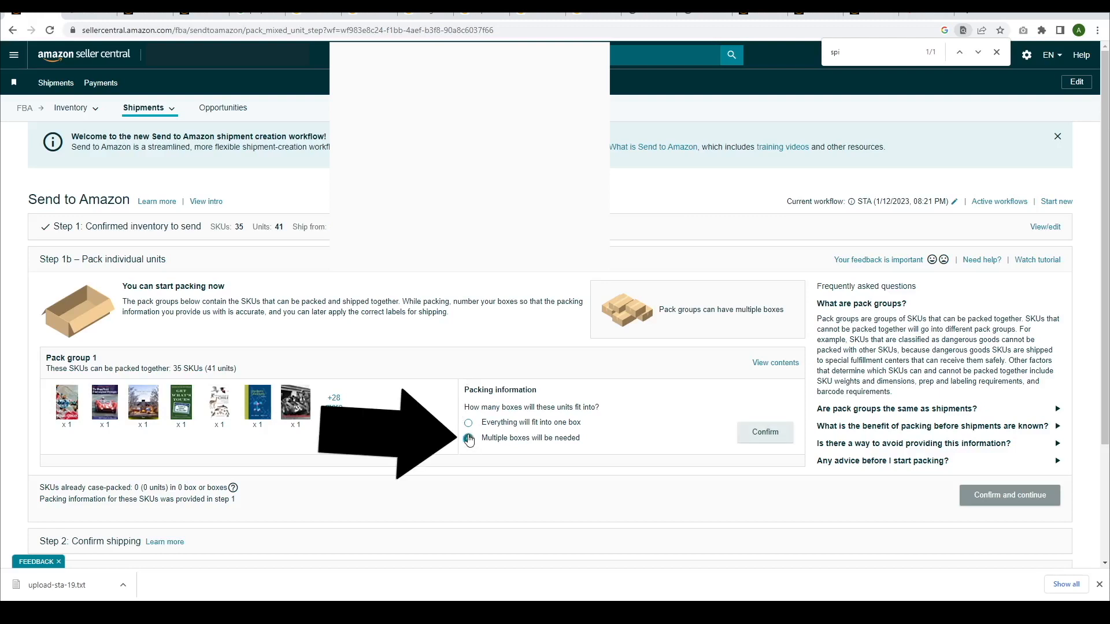
{"action": "left_click", "coordinate": [469, 437]}
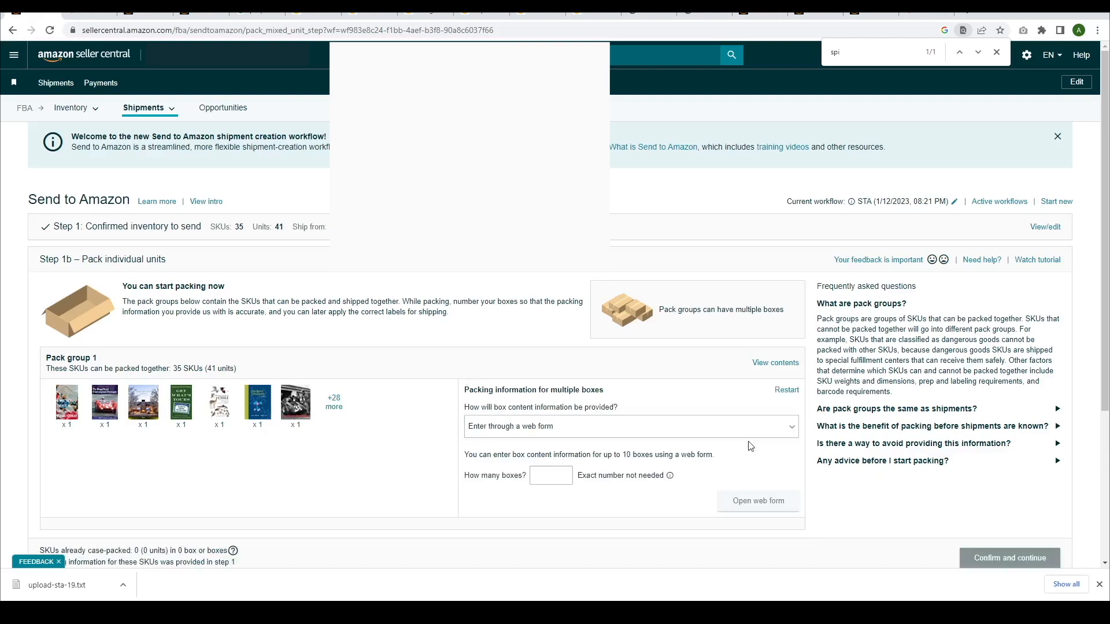
{"action": "left_click", "coordinate": [547, 476]}
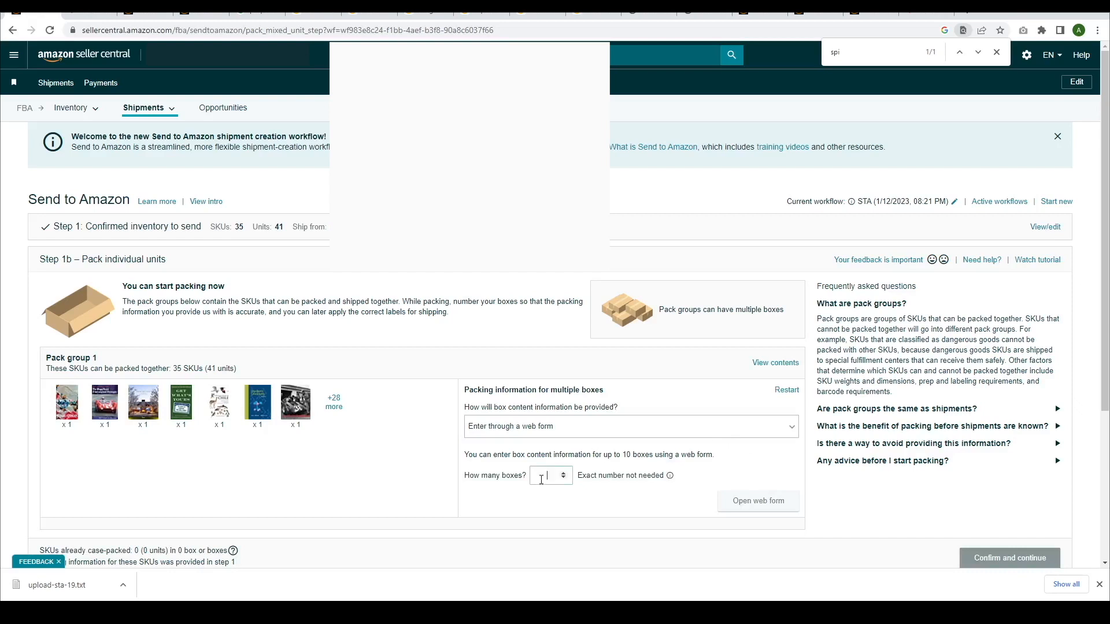
{"action": "type", "text": "2"}
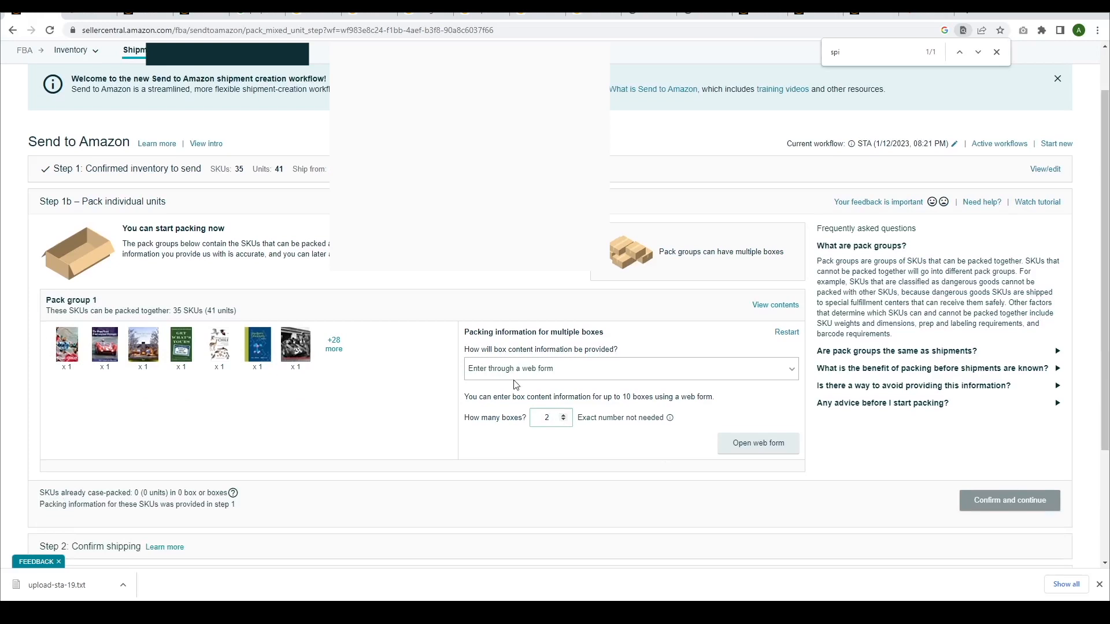
{"action": "left_click", "coordinate": [631, 369]}
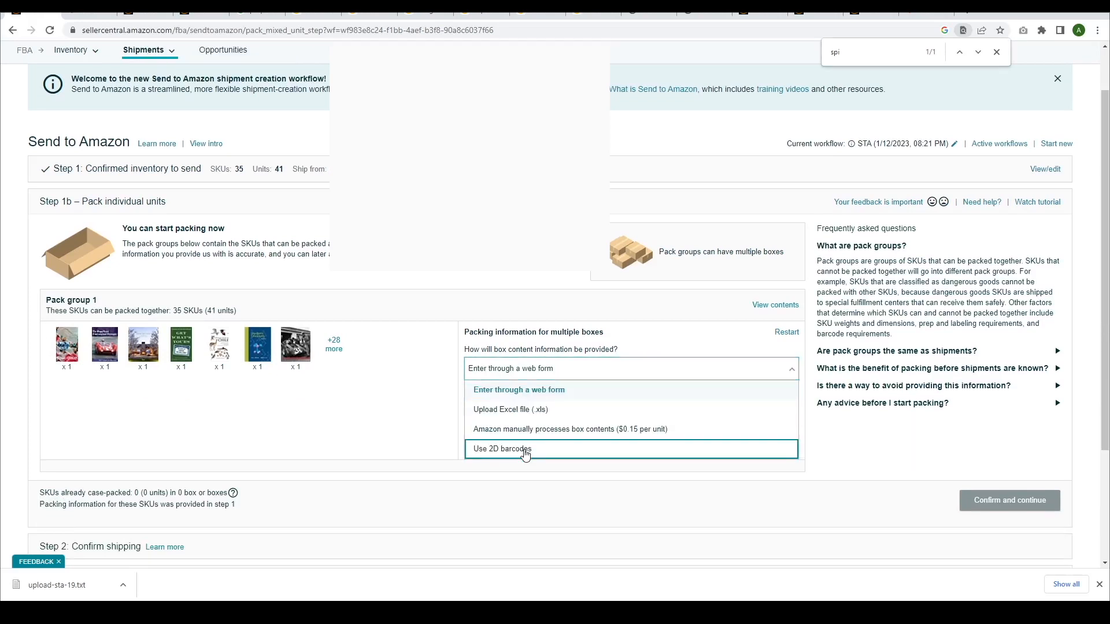
{"action": "left_click", "coordinate": [502, 449]}
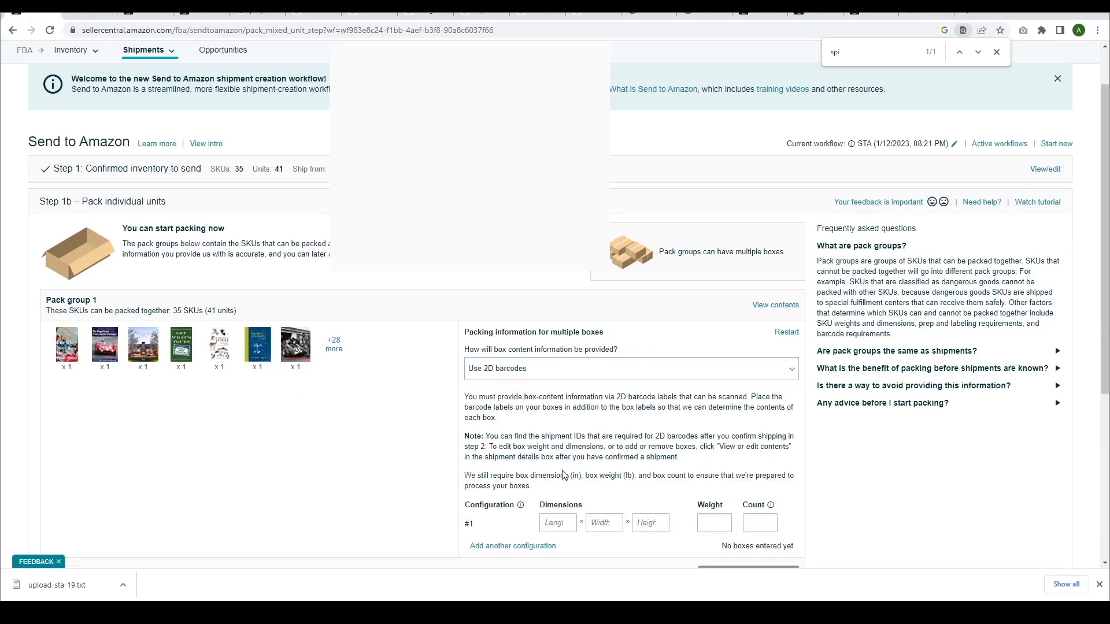
Record two 12×12×16 box configurations weighing 45 lb and 47 lb and confirm the 2D barcodes.
{"action": "scroll", "scroll_direction": "down", "scroll_amount": 3}
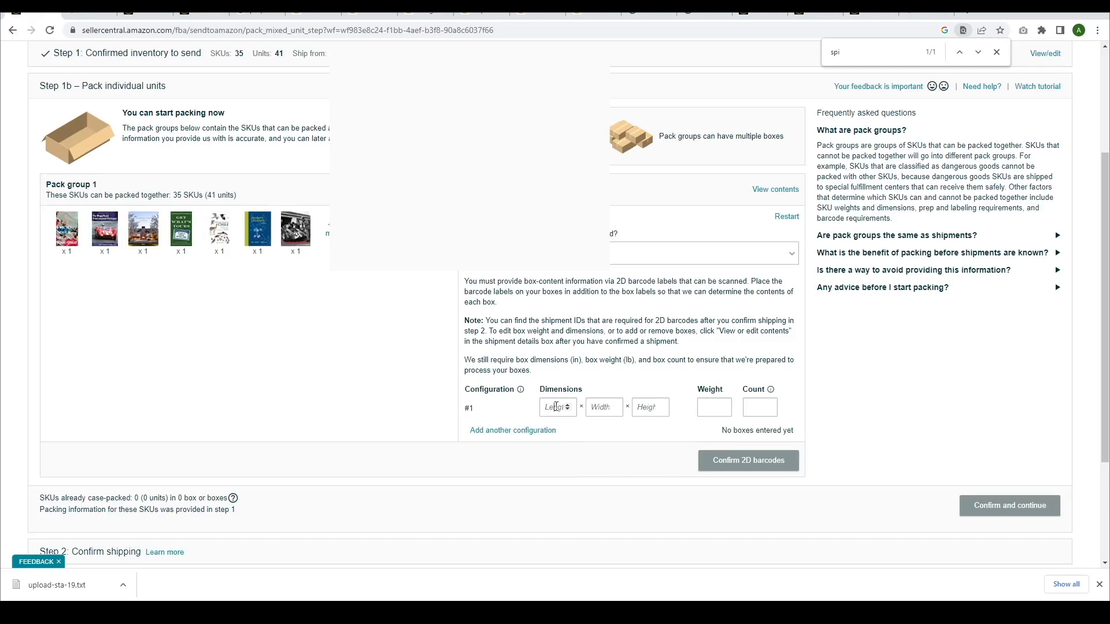
{"action": "type", "text": "12"}
{"action": "type", "text": "45"}
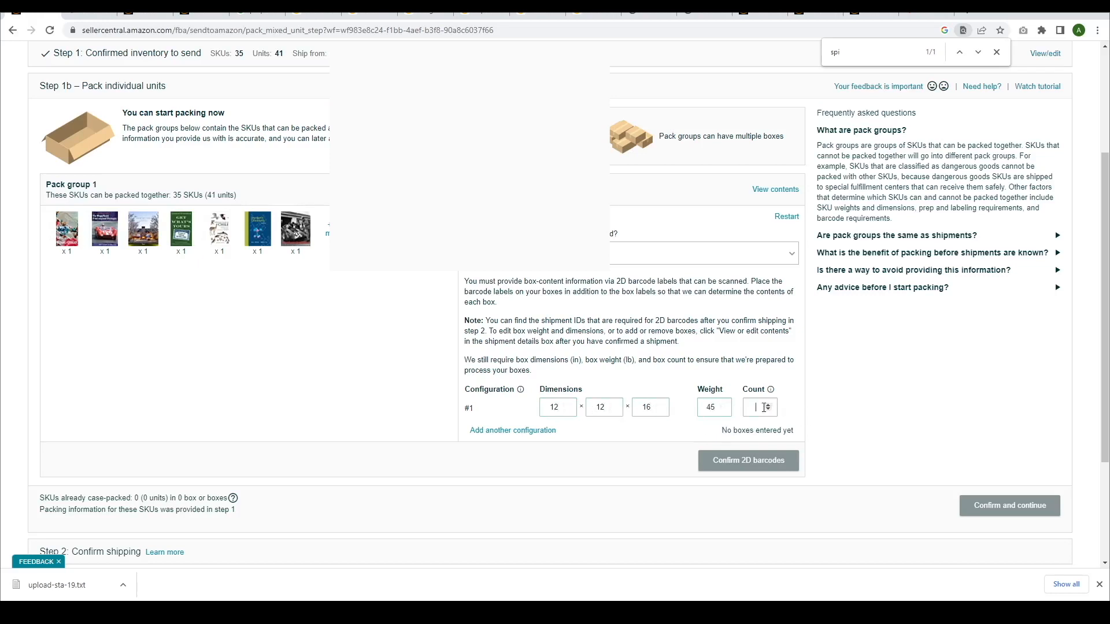
{"action": "type", "text": "1"}
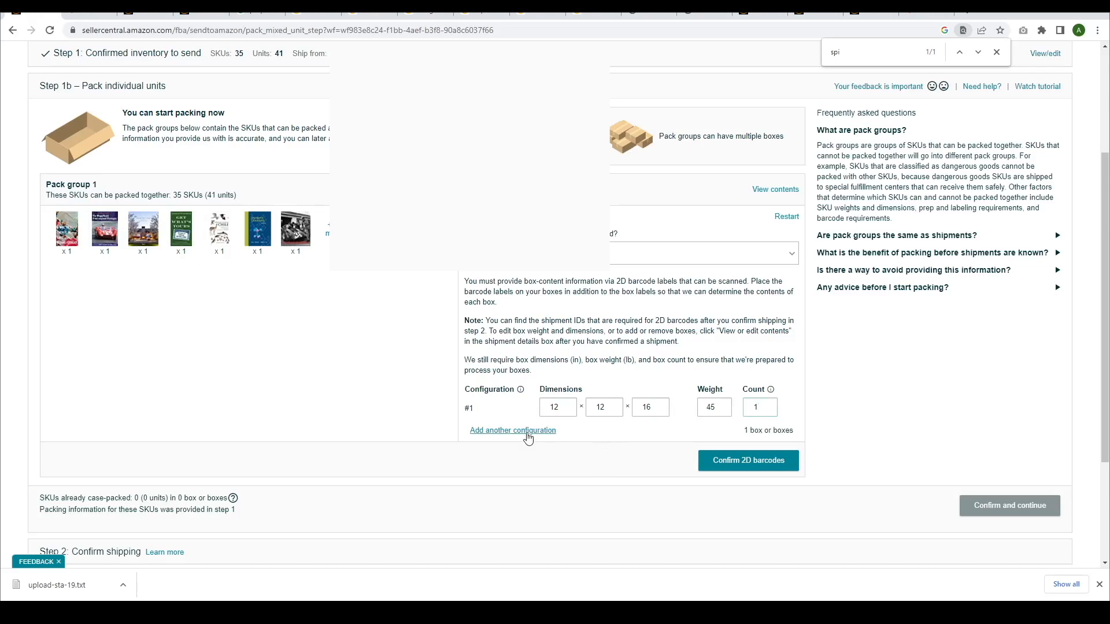
{"action": "mouse_move", "coordinate": [539, 439]}
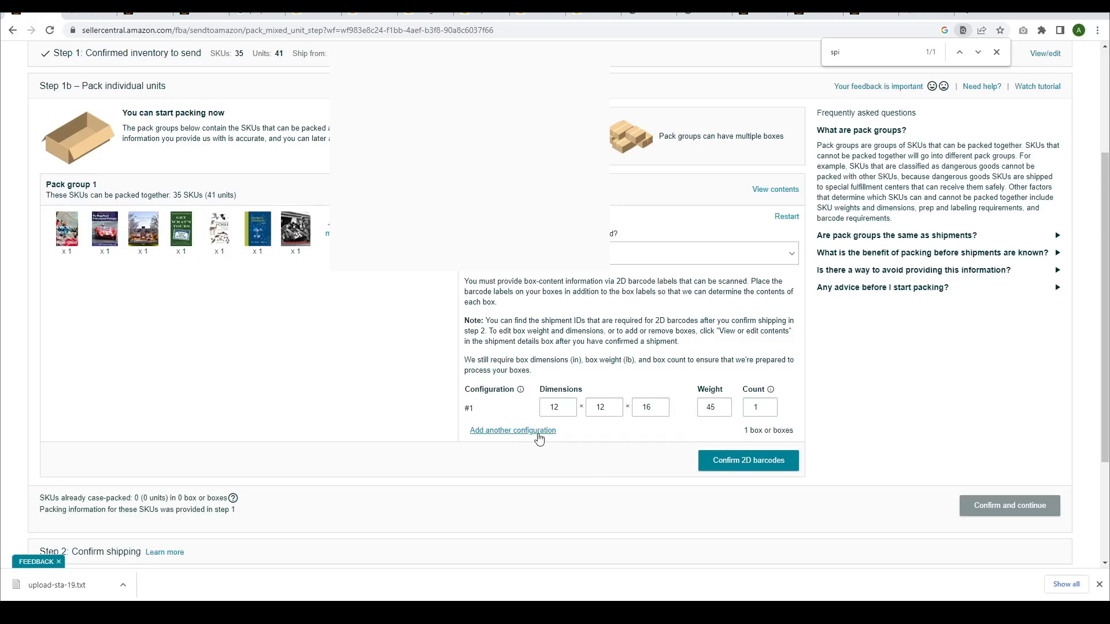
{"action": "left_click", "coordinate": [512, 431]}
{"action": "type", "text": "47"}
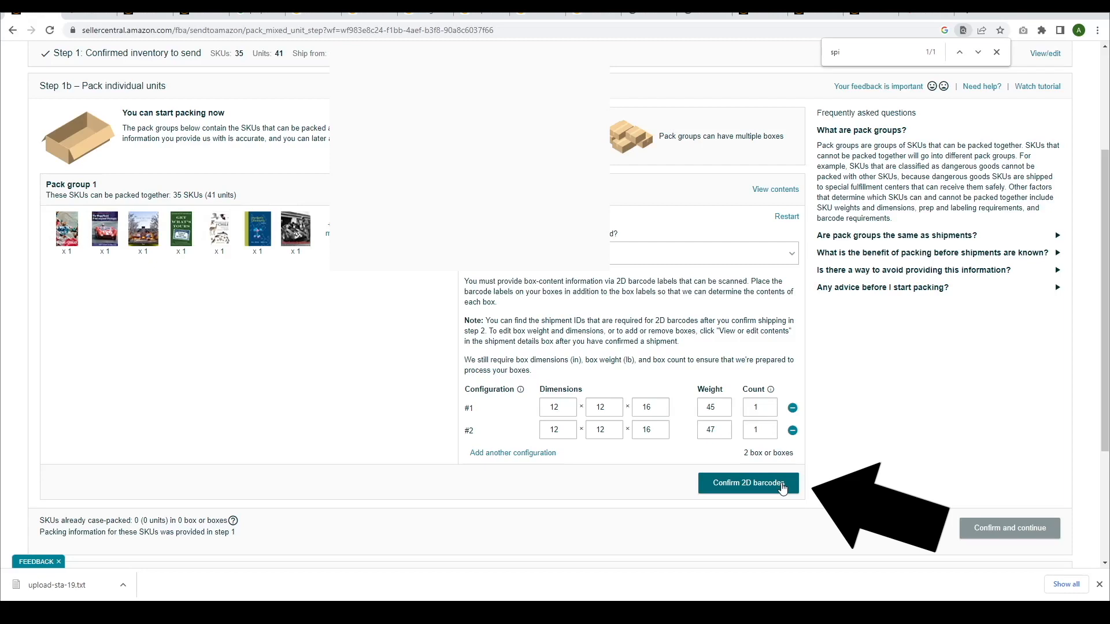
{"action": "left_click", "coordinate": [748, 483]}
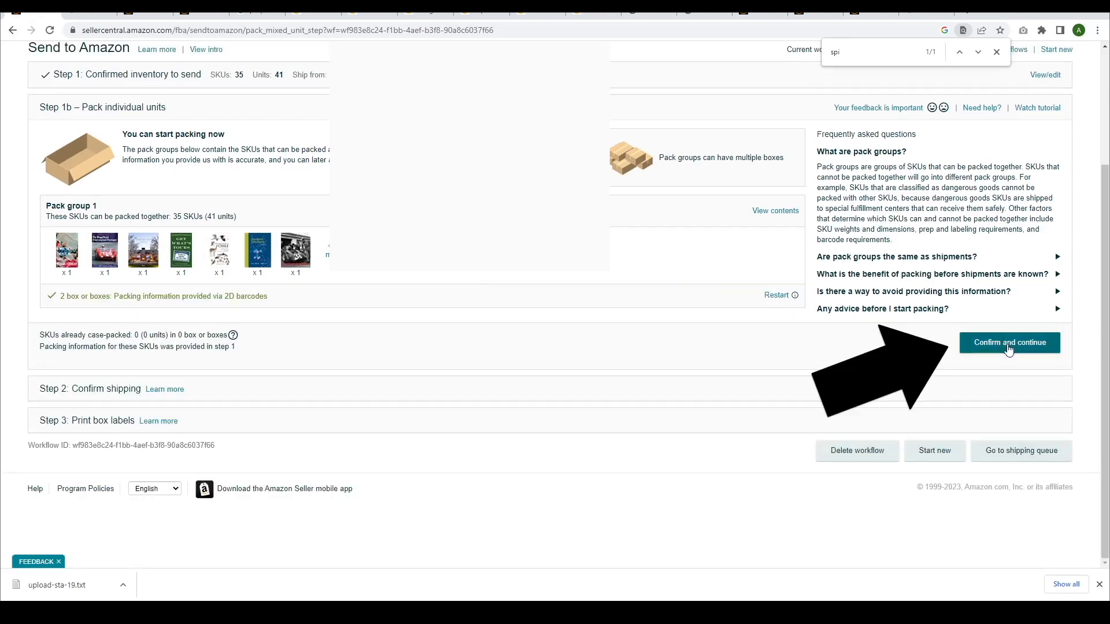
Choose ship date January 16 and accept the $23.57 UPS small parcel charges.
{"action": "left_click", "coordinate": [1009, 342]}
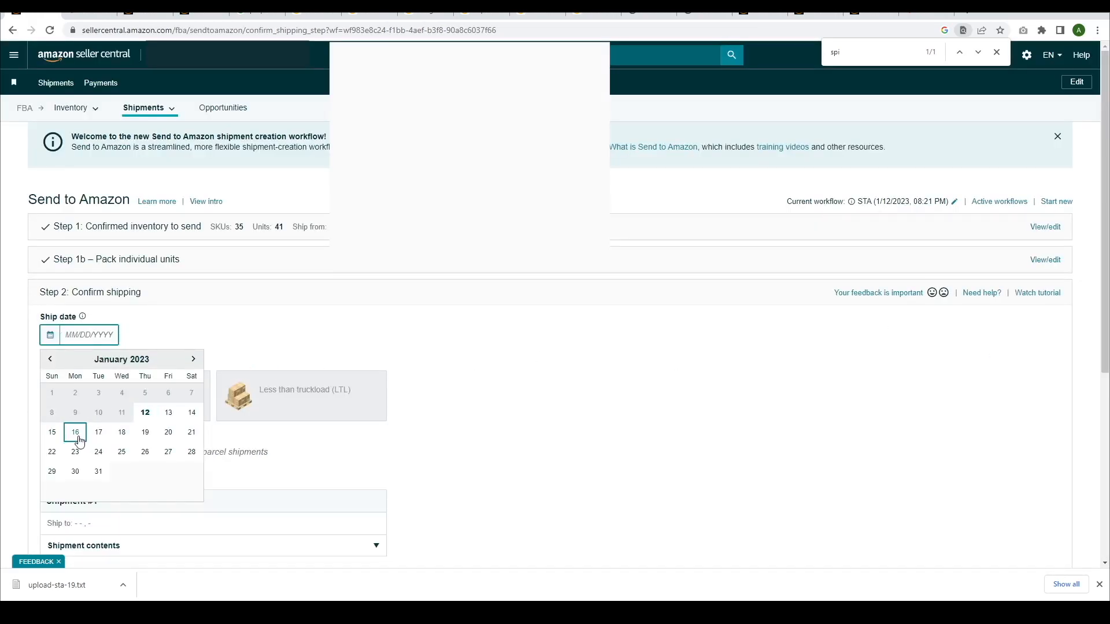
{"action": "left_click", "coordinate": [76, 433]}
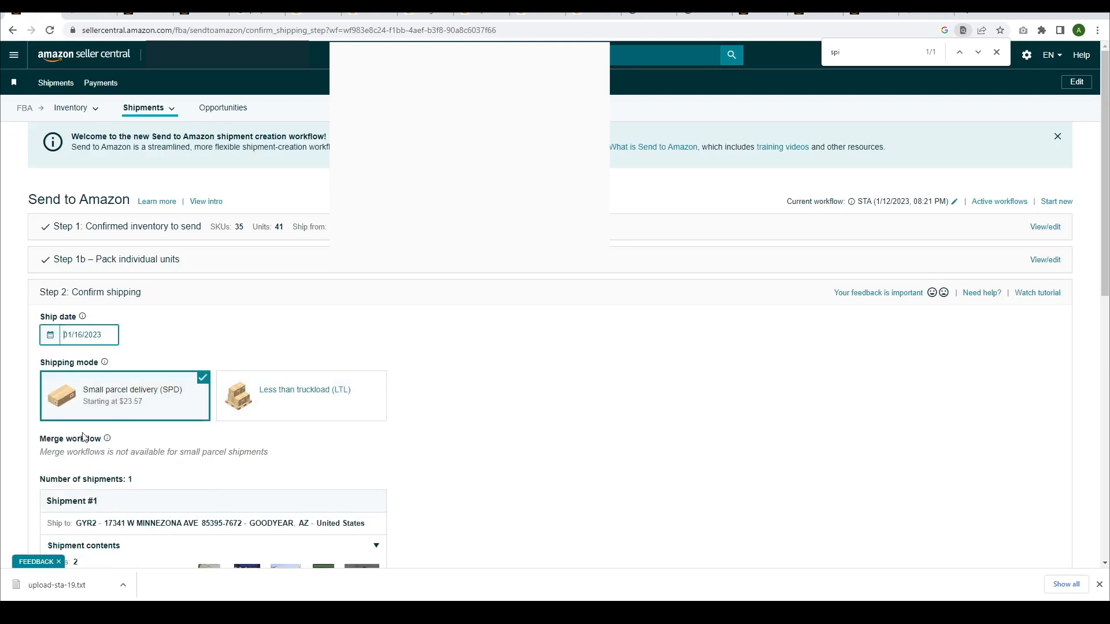
{"action": "scroll", "scroll_direction": "down", "scroll_amount": 3}
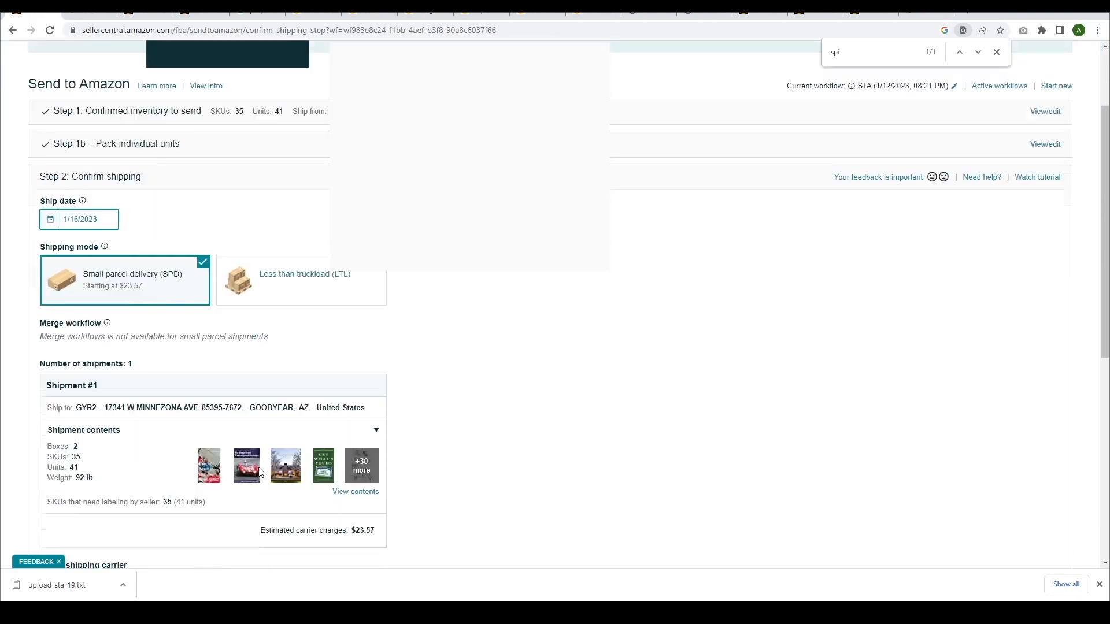
{"action": "scroll", "scroll_direction": "down", "scroll_amount": 3}
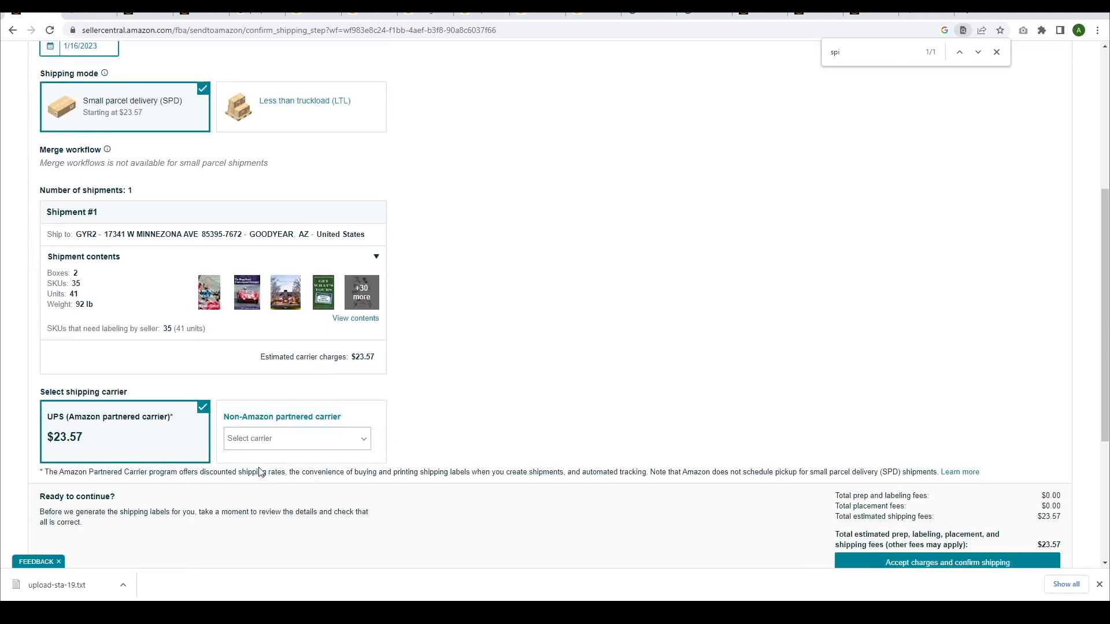
{"action": "scroll", "scroll_direction": "down", "scroll_amount": 3}
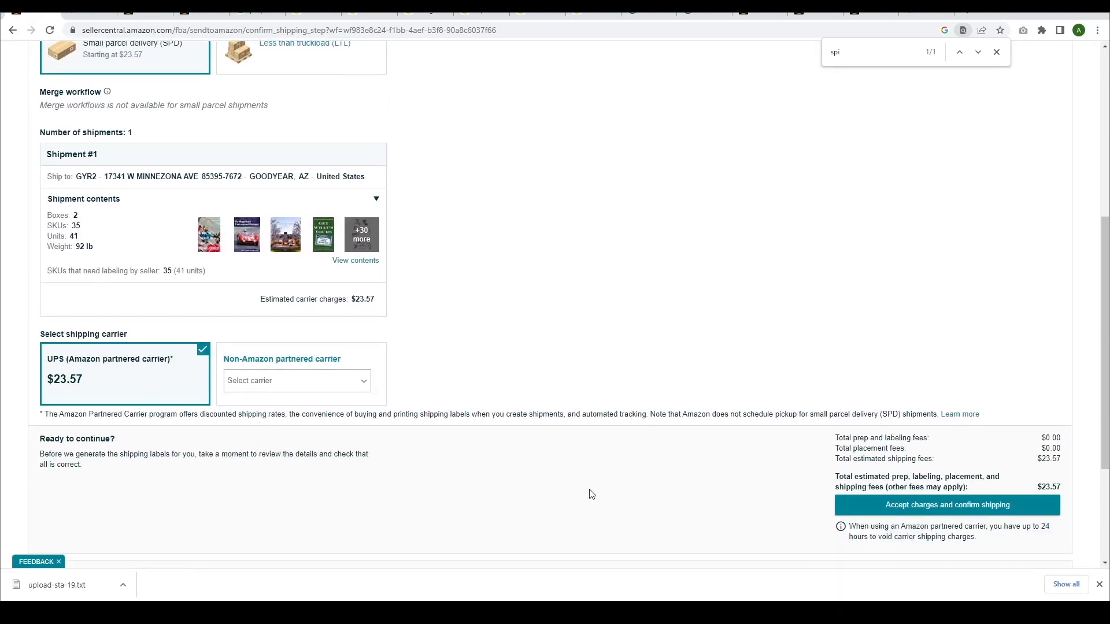
{"action": "scroll", "scroll_direction": "down", "scroll_amount": 3}
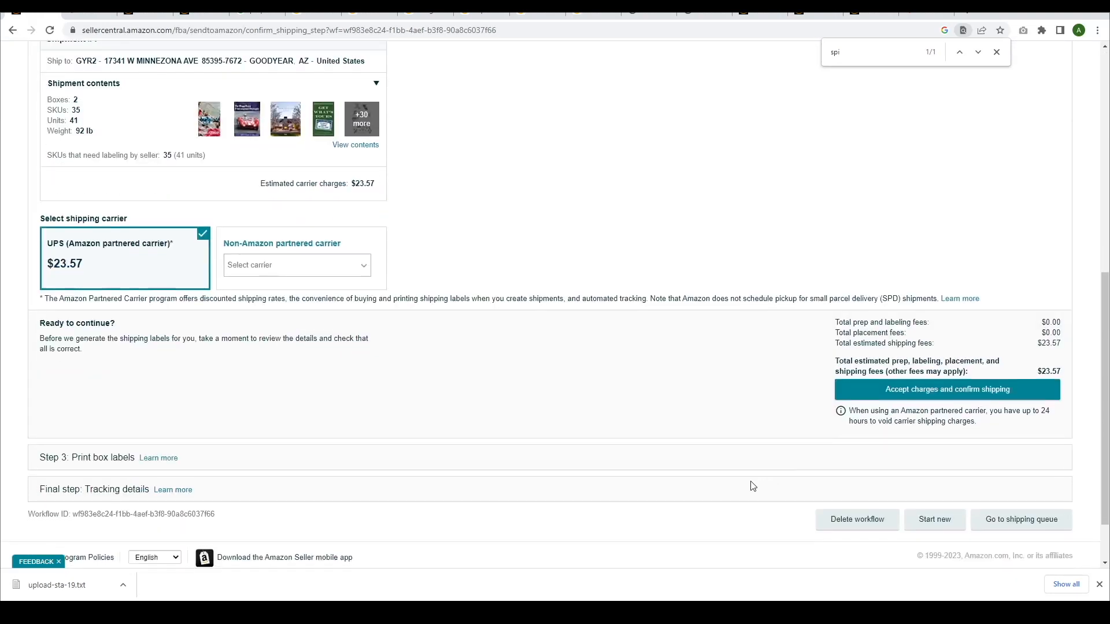
{"action": "mouse_move", "coordinate": [898, 395]}
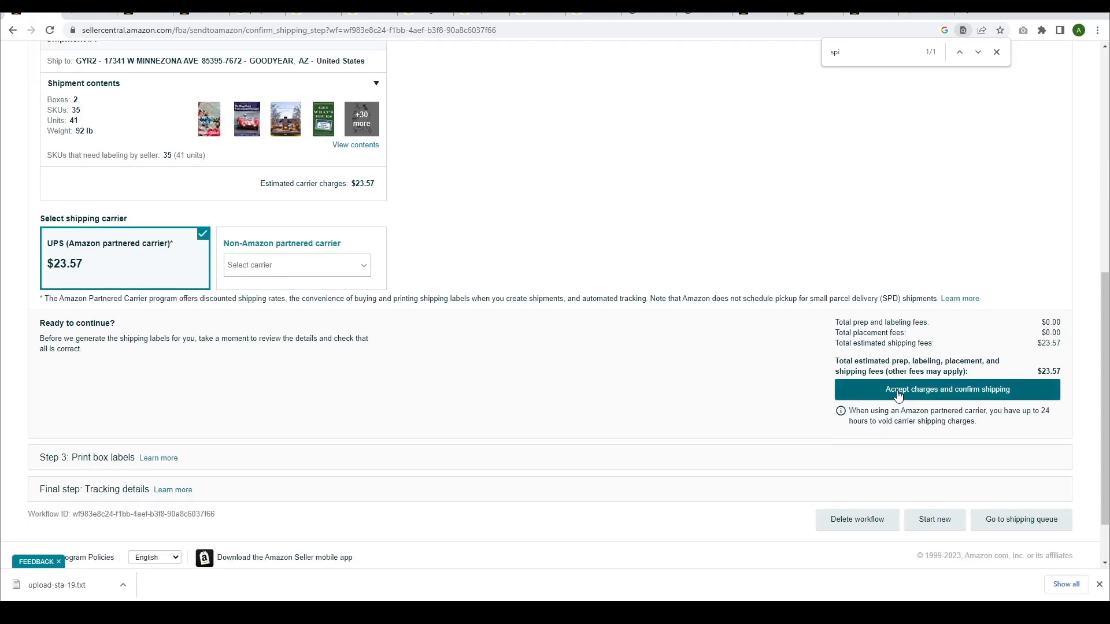
{"action": "left_click", "coordinate": [948, 389]}
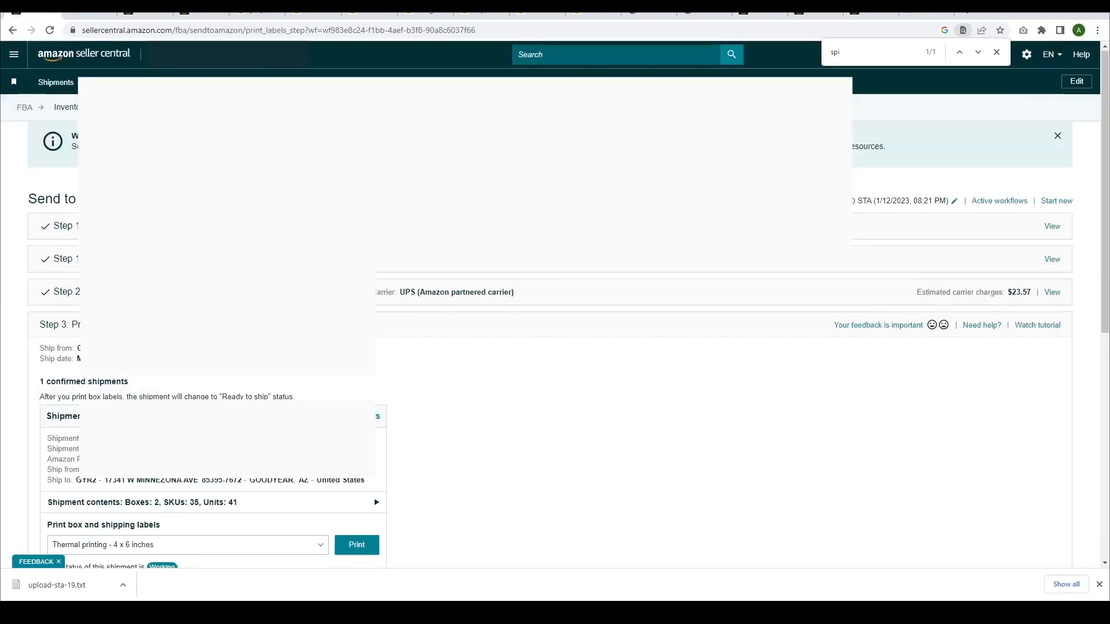
{"action": "scroll", "scroll_direction": "down", "scroll_amount": 3}
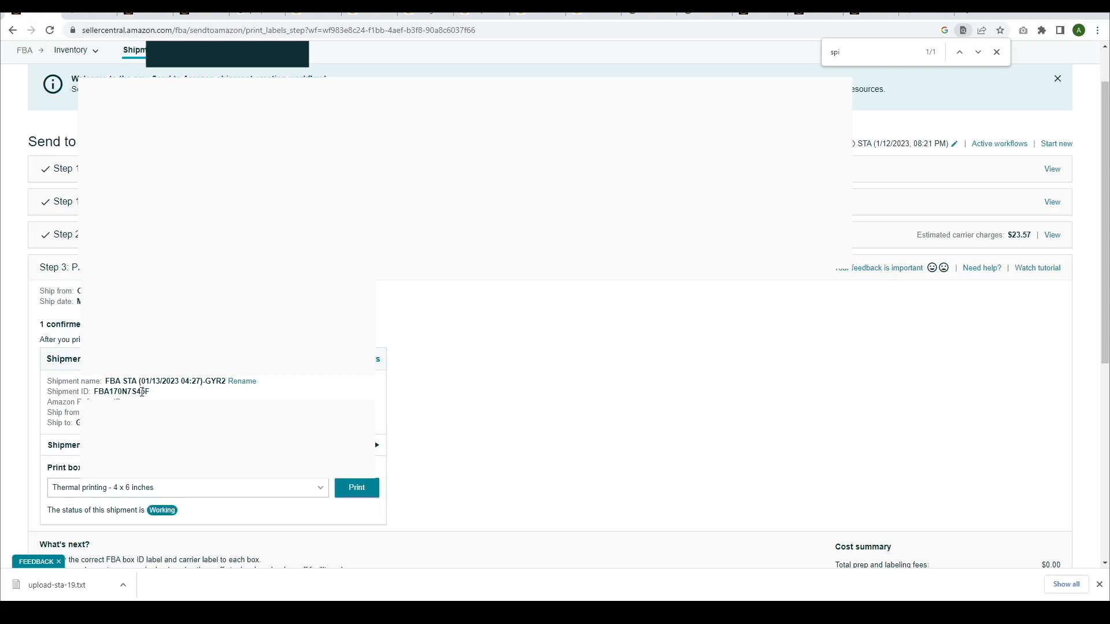
{"action": "double_click", "coordinate": [120, 392]}
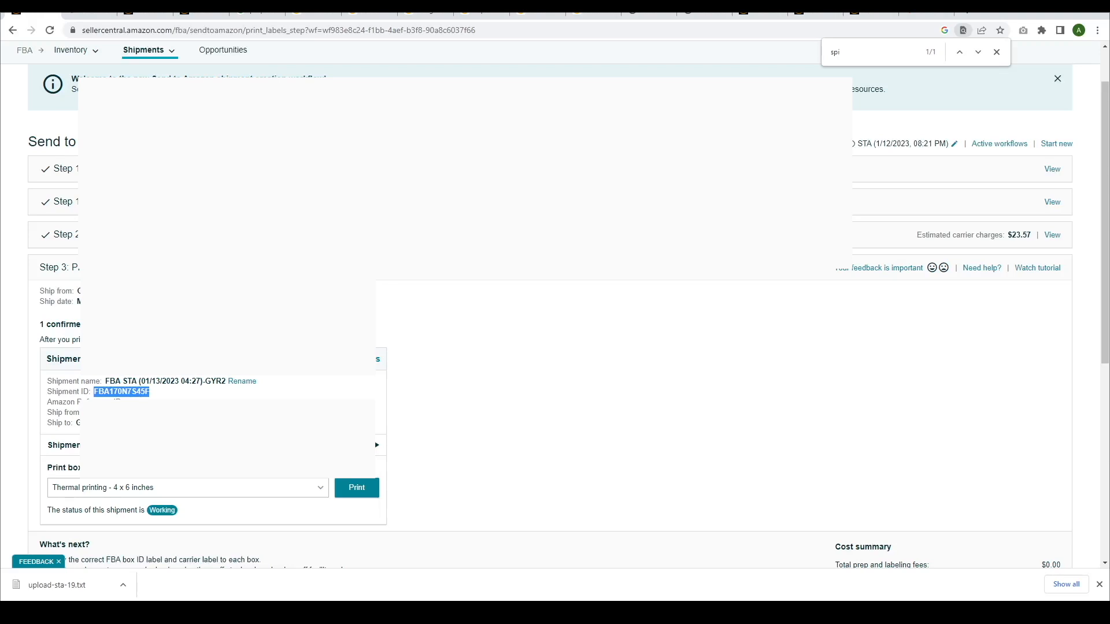
{"action": "scroll", "scroll_direction": "down", "scroll_amount": 3}
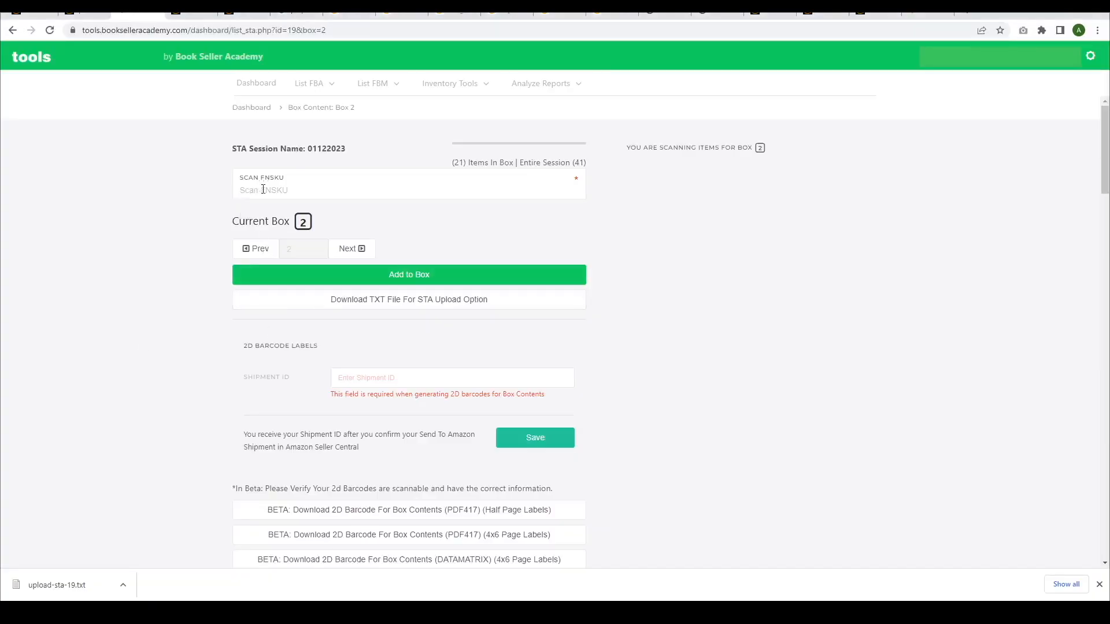
Paste FBA170N7S45F into the 2D Barcode Labels Shipment ID field and save it.
{"action": "scroll", "scroll_direction": "down", "scroll_amount": 3}
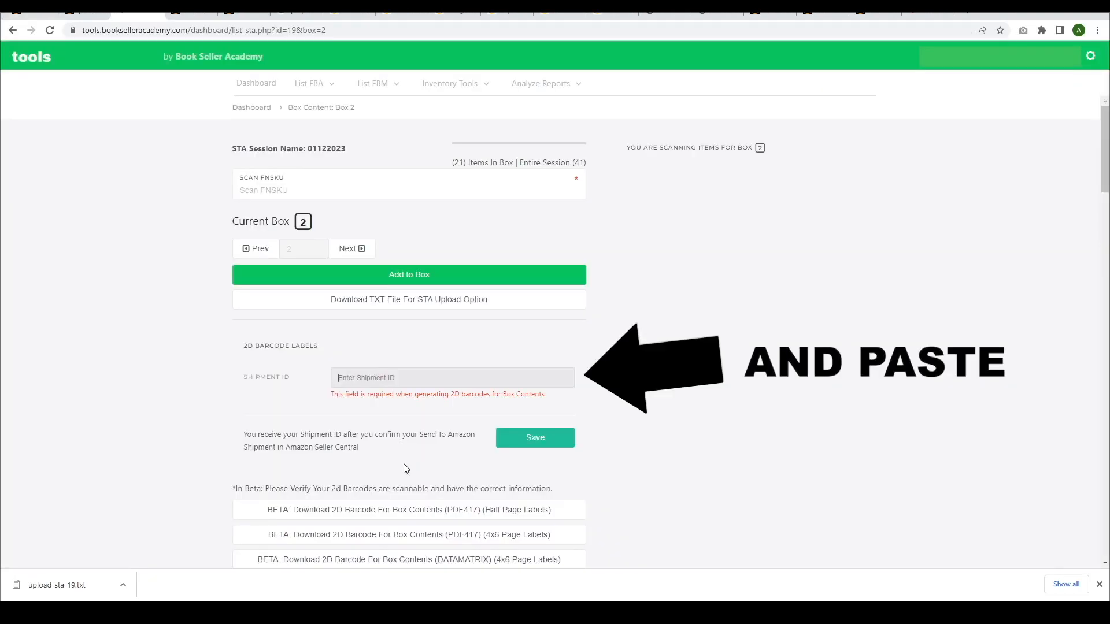
{"action": "type", "text": "FBA170N7S45F"}
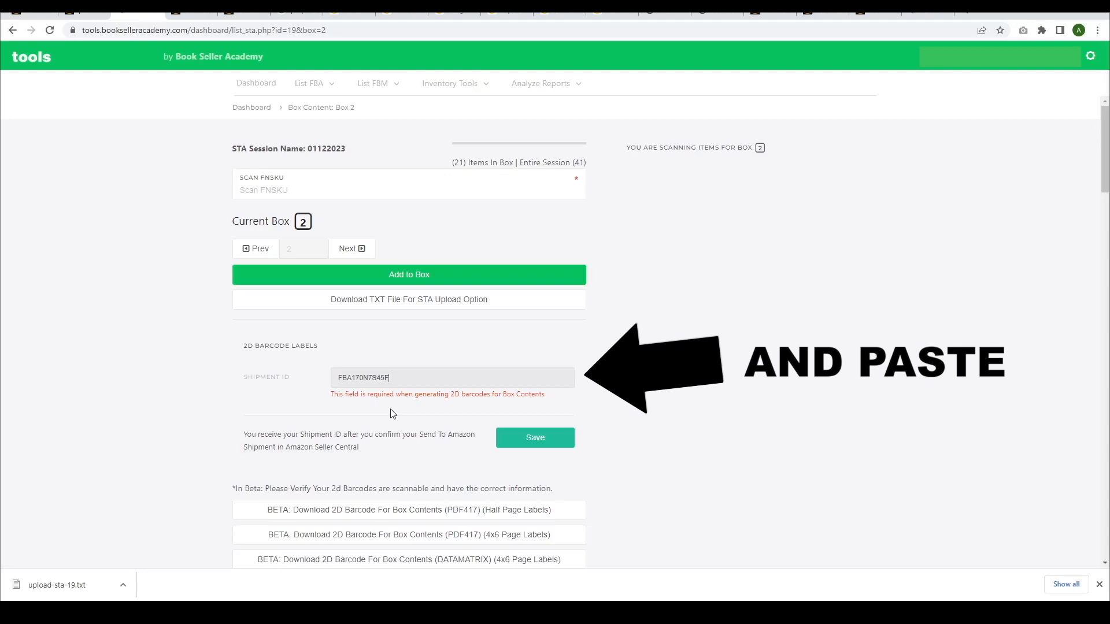
{"action": "left_click", "coordinate": [535, 438]}
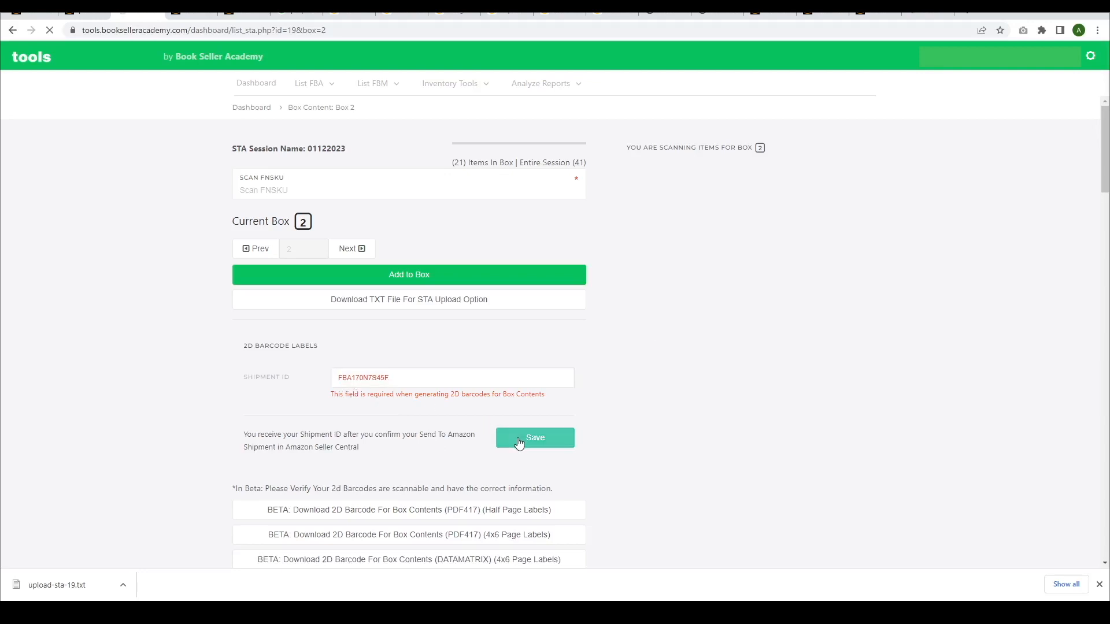
{"action": "left_click", "coordinate": [534, 437]}
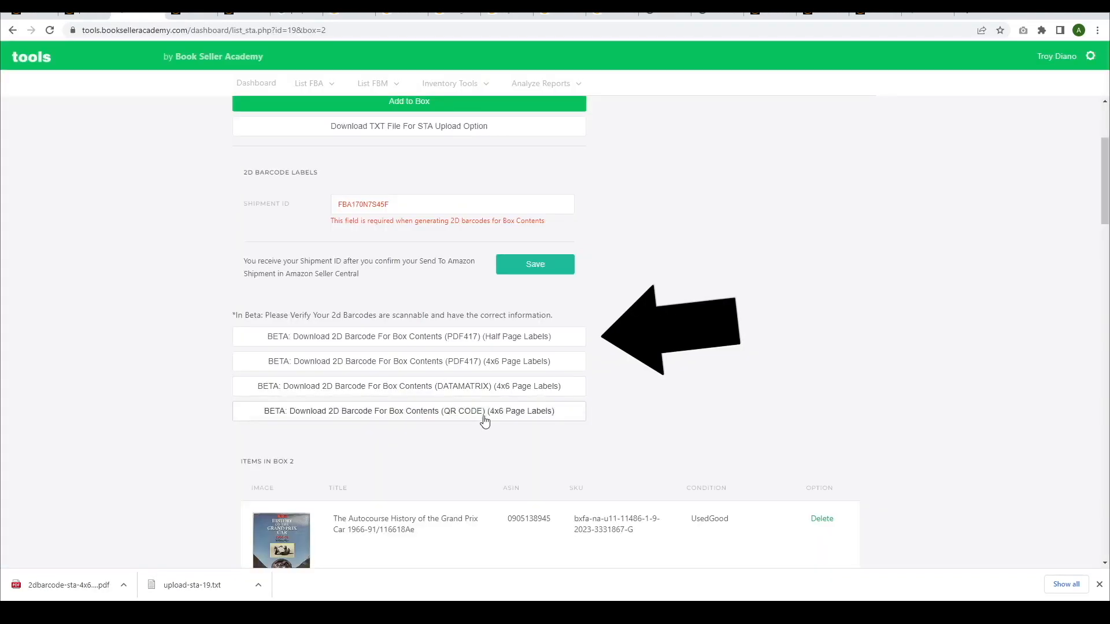
Download the BETA QR code 4x6 page labels PDF for box contents.
{"action": "left_click", "coordinate": [408, 411]}
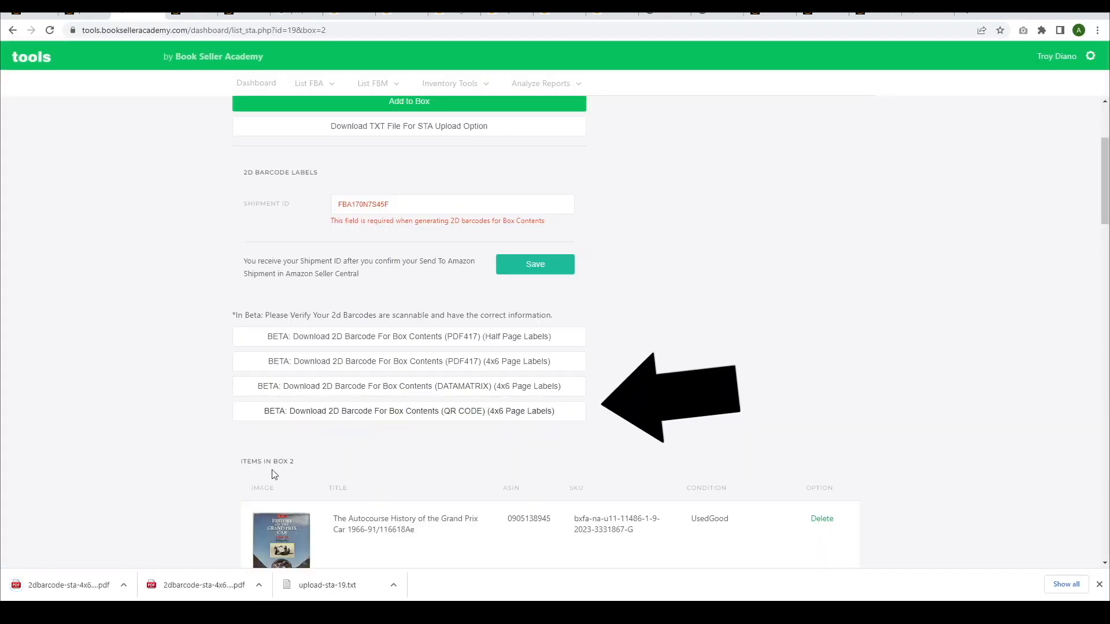